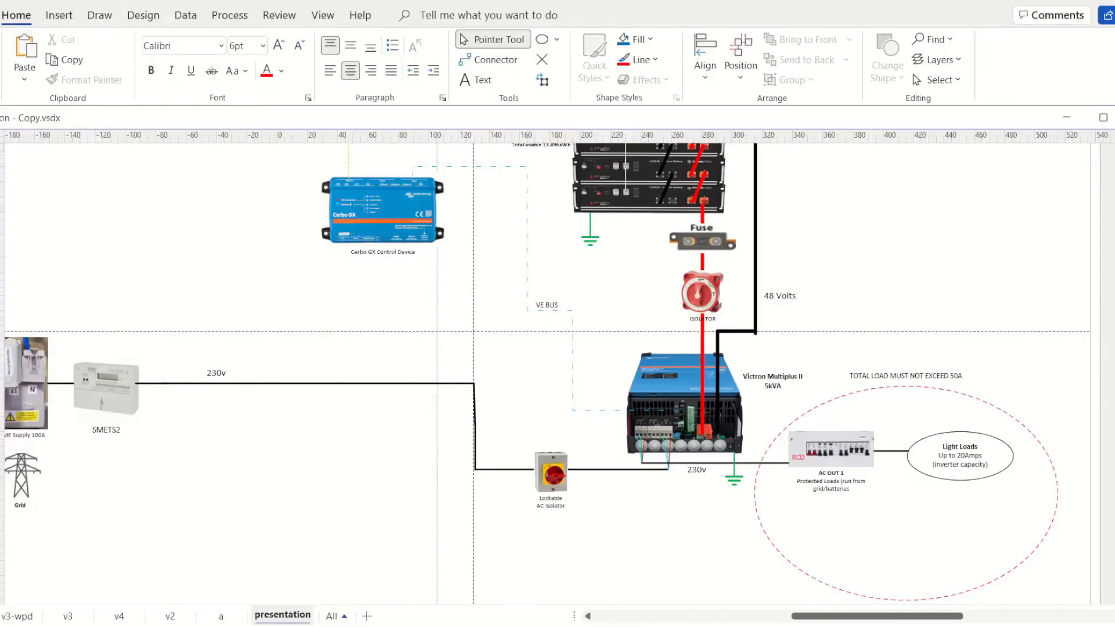
pyautogui.moveTo(1016, 535)
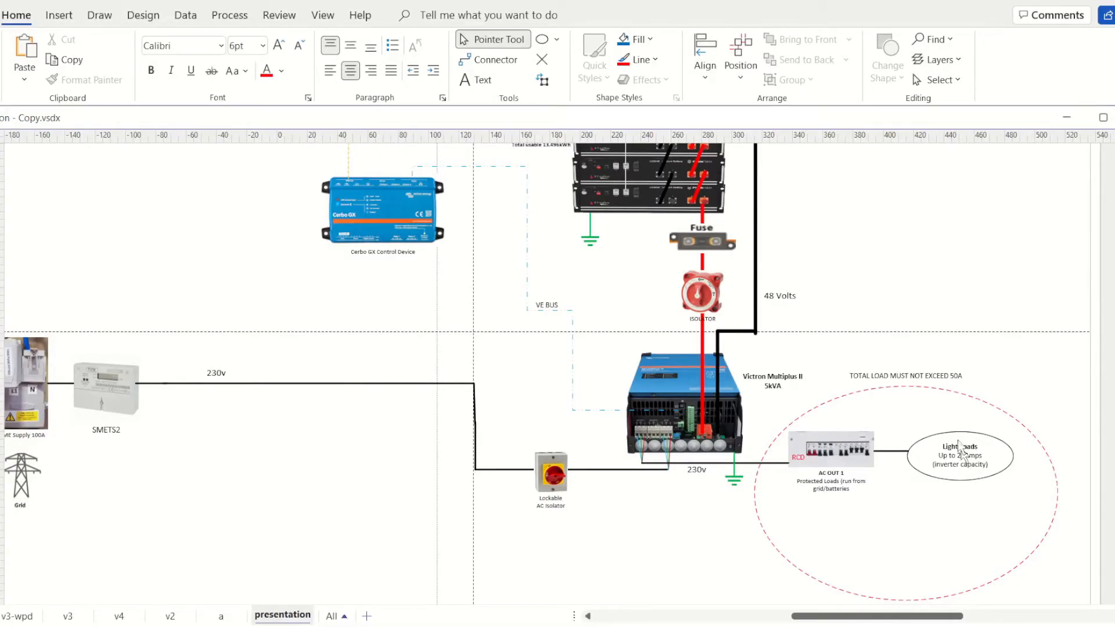
# Zoom in so the MultiPlus II's AC-IN, AC-OUT-1 and AC-OUT-2 terminal block fills the window
pyautogui.scroll(-3)
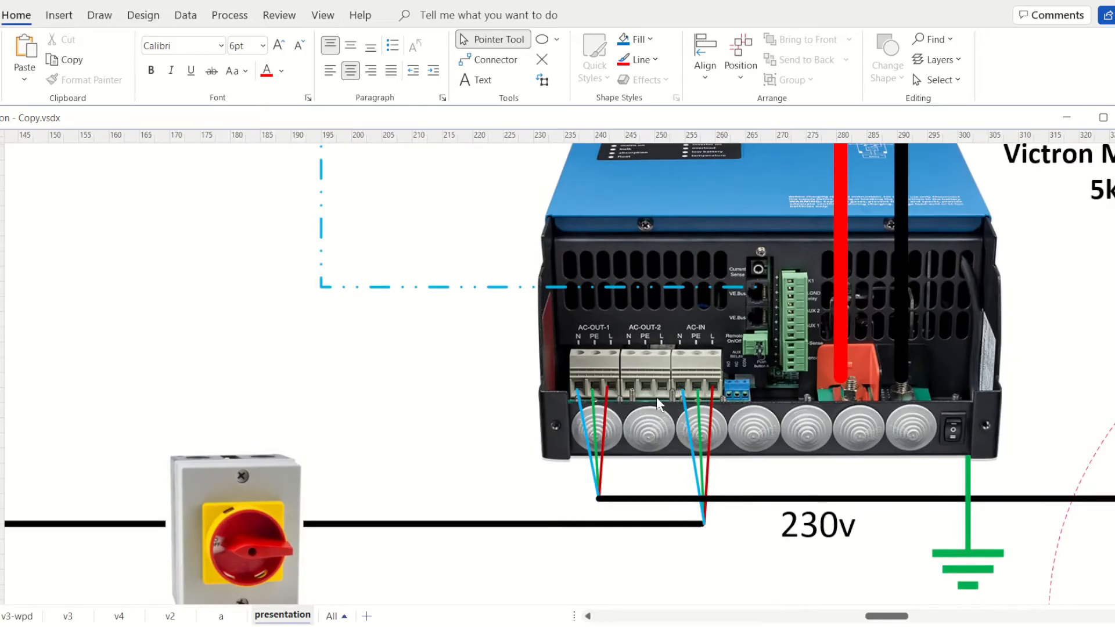
pyautogui.moveTo(704, 339)
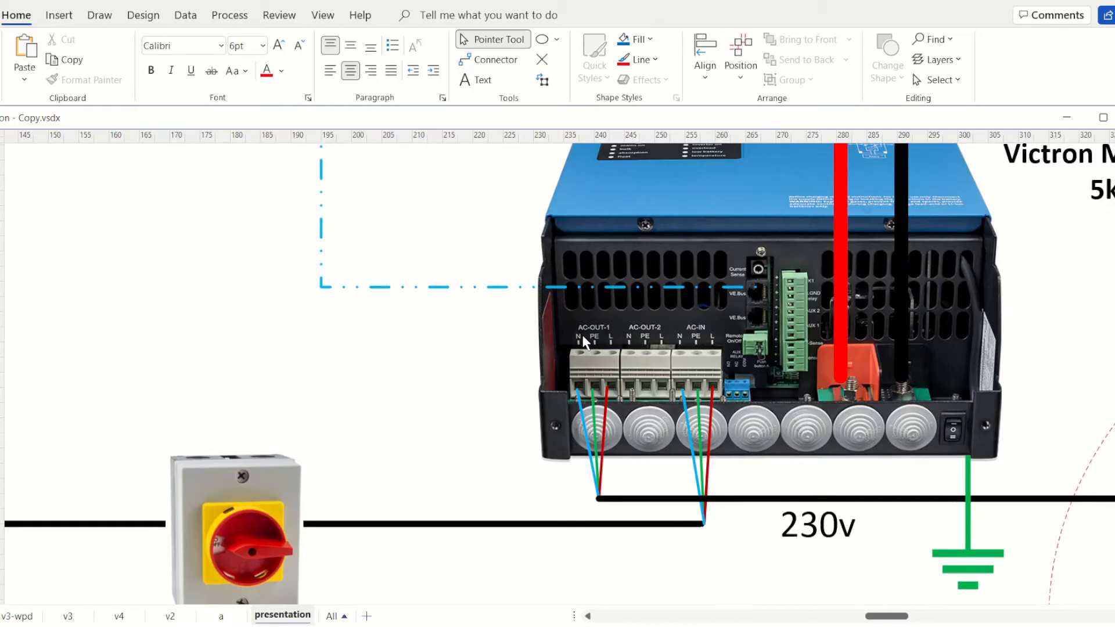
pyautogui.moveTo(655, 355)
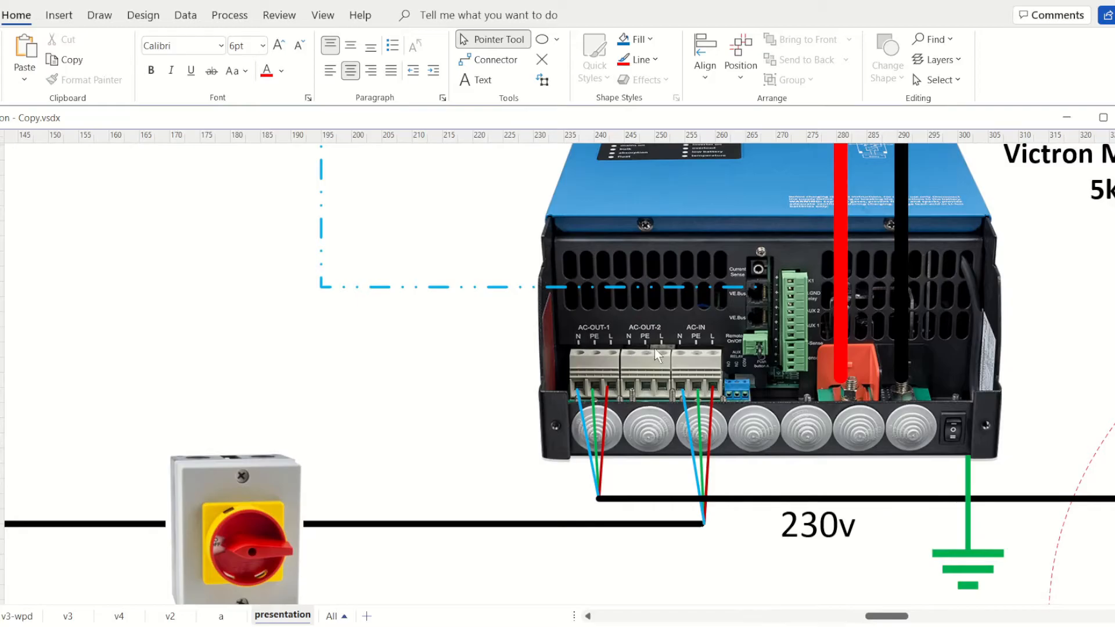
pyautogui.moveTo(703, 341)
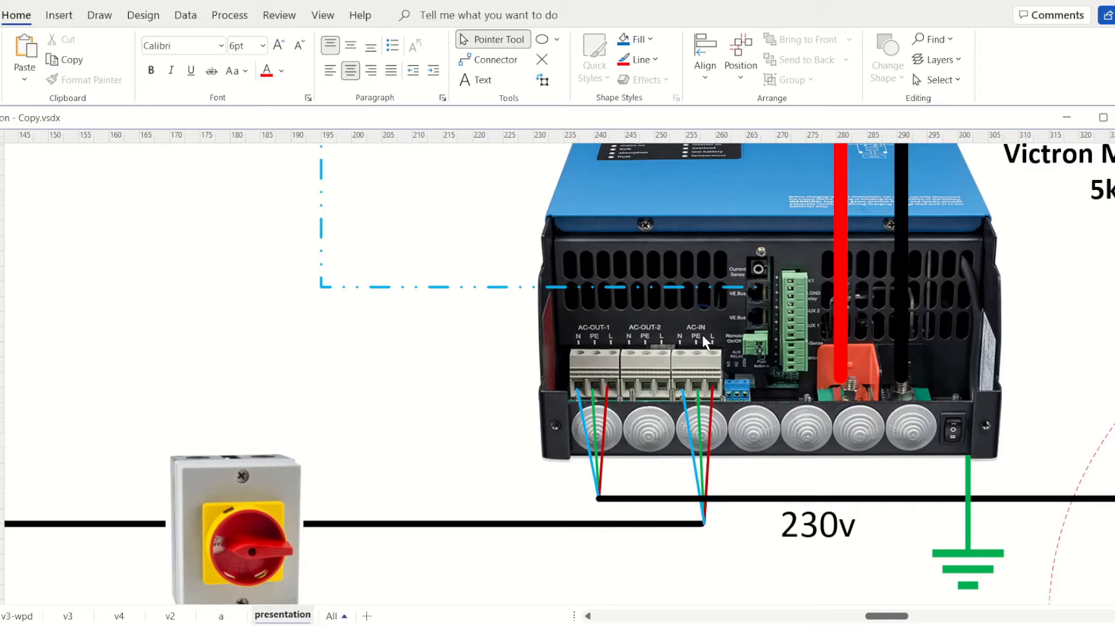
pyautogui.moveTo(675, 512)
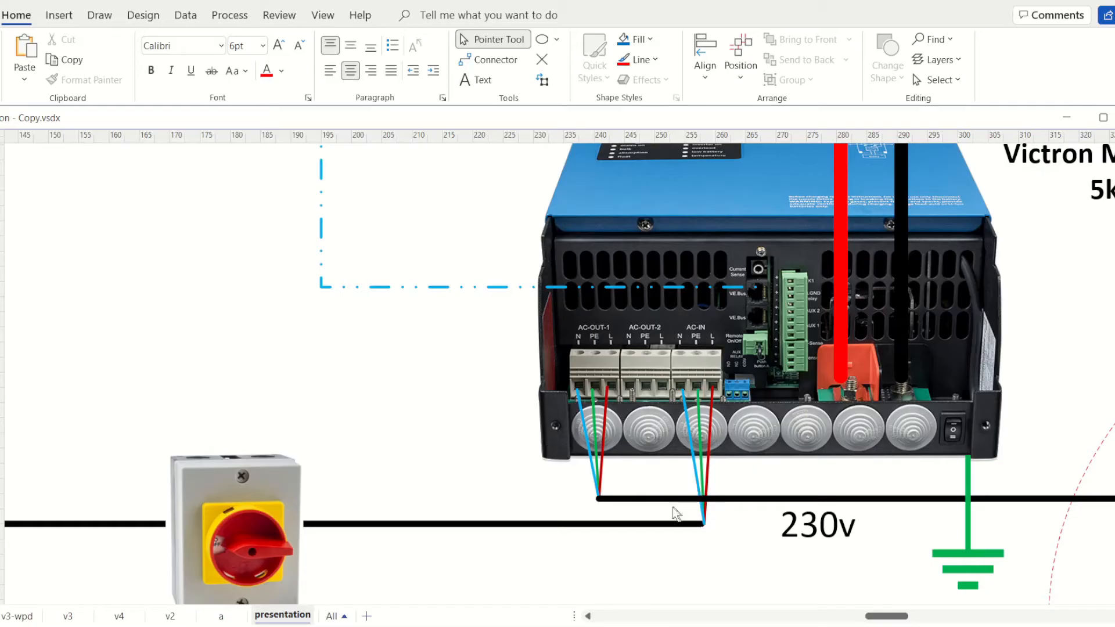
pyautogui.moveTo(699, 372)
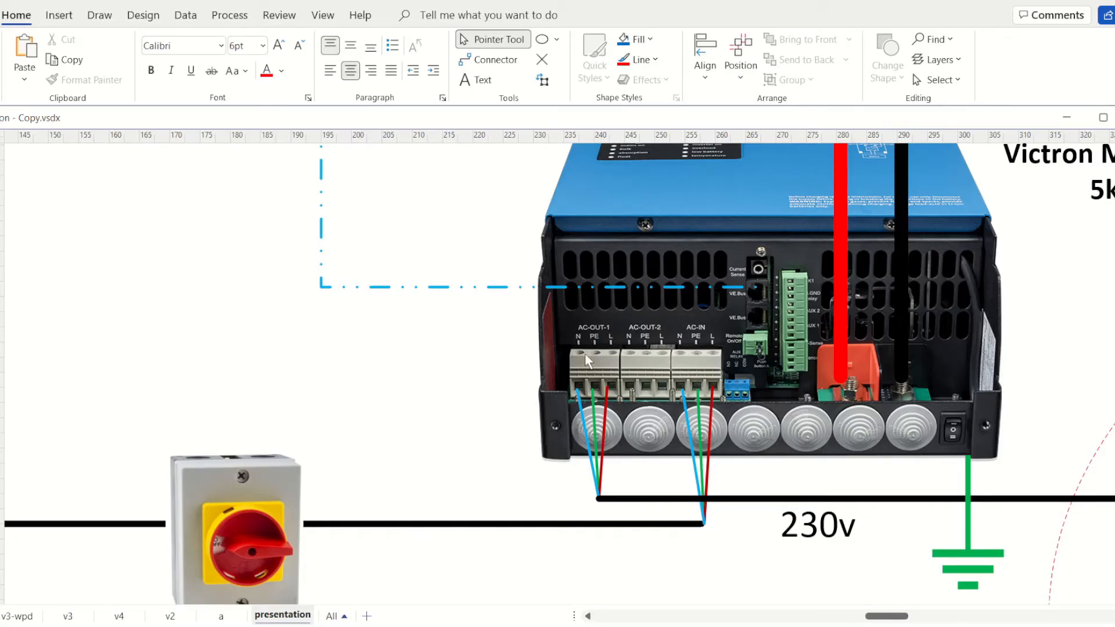
pyautogui.moveTo(585, 379)
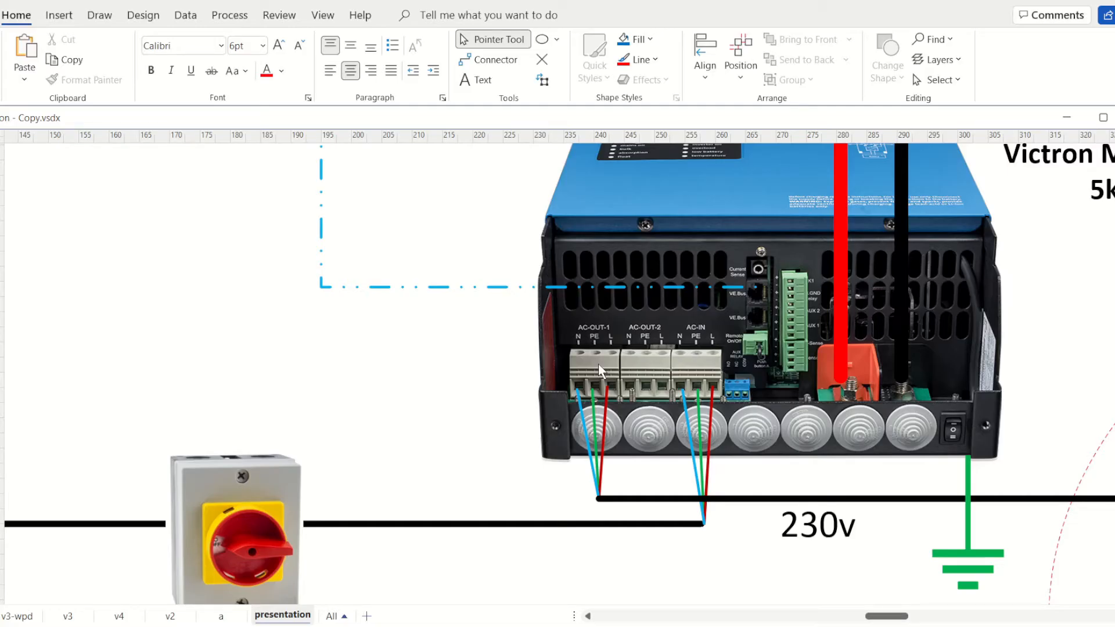
pyautogui.moveTo(649, 367)
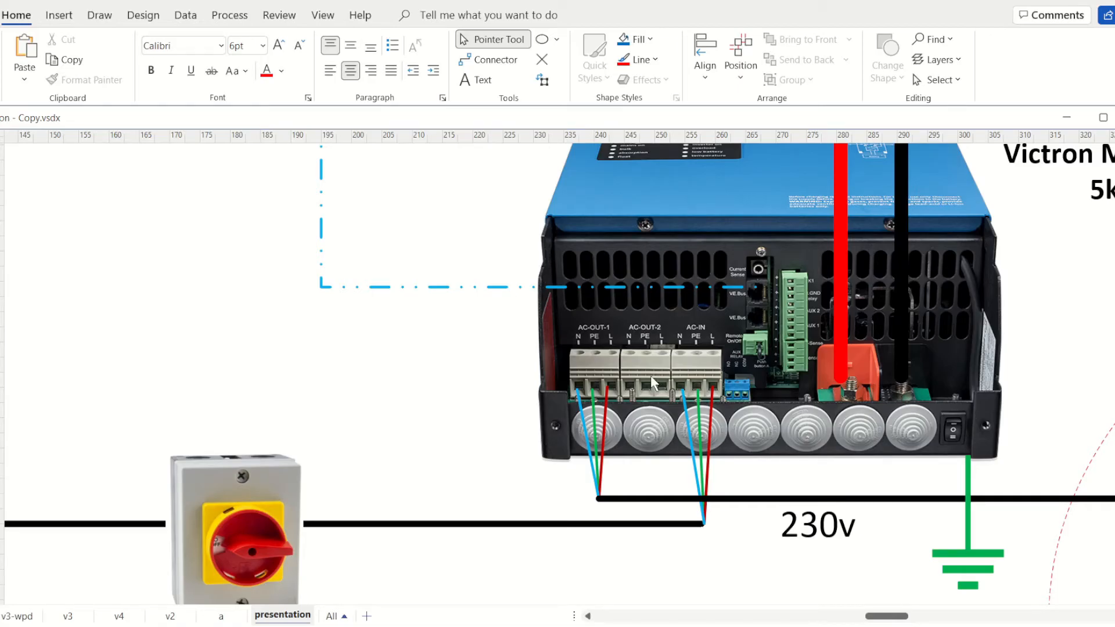
pyautogui.moveTo(598, 399)
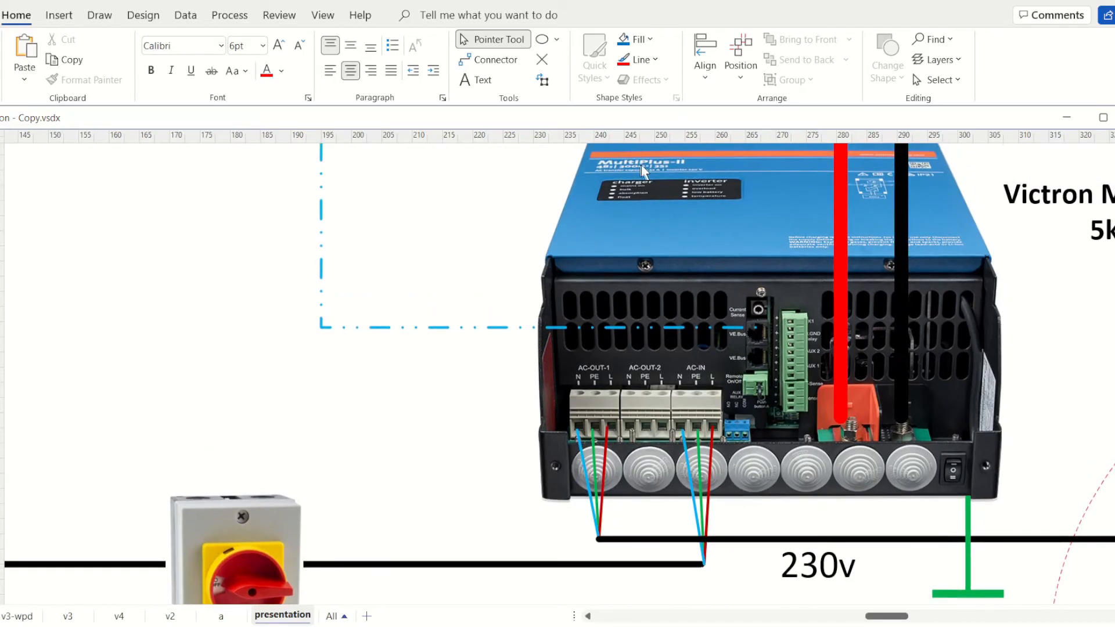
pyautogui.scroll(-3)
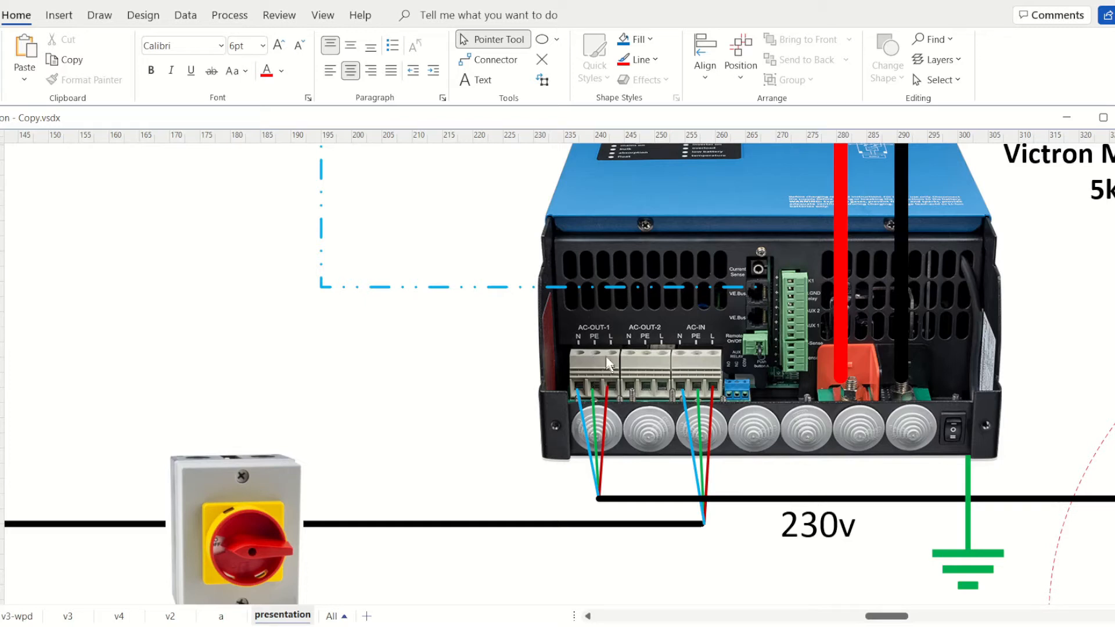
pyautogui.moveTo(610, 368)
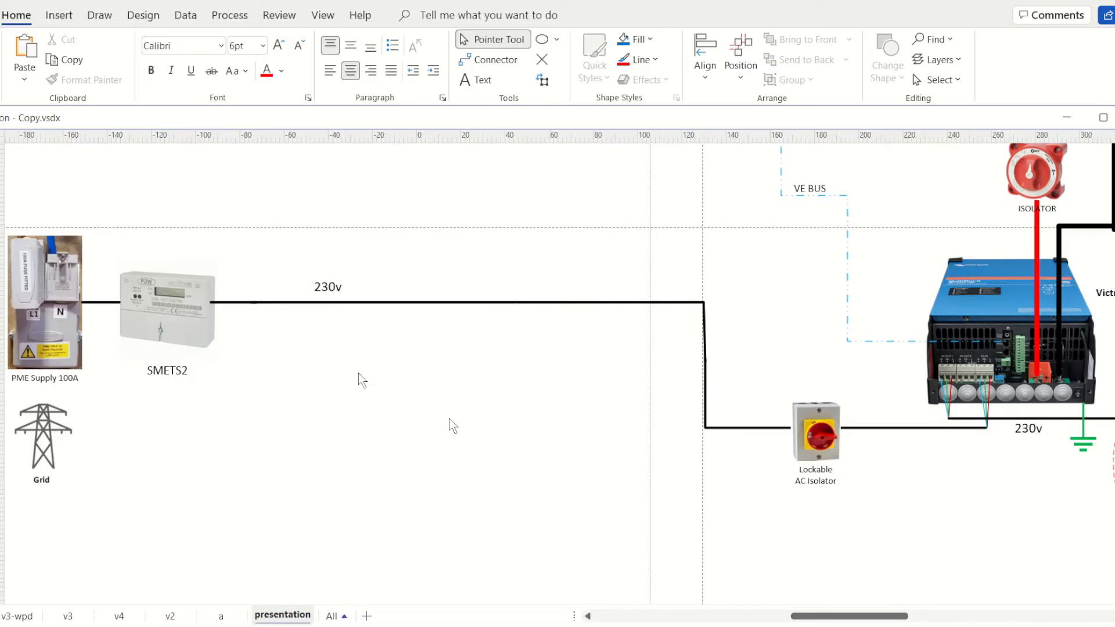
pyautogui.moveTo(892, 342)
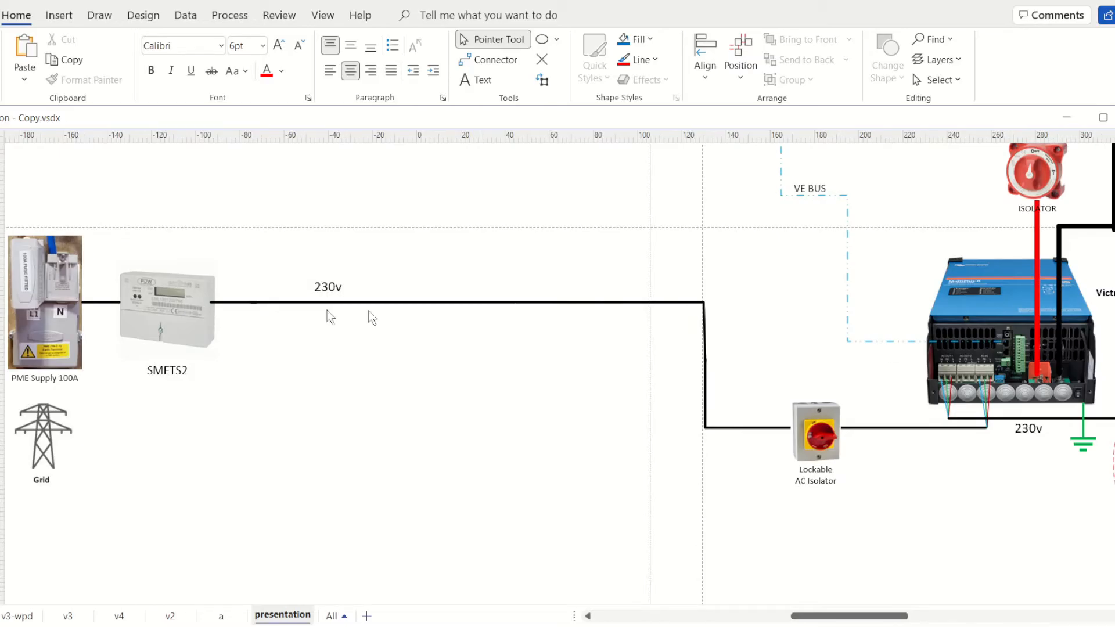
pyautogui.moveTo(231, 306)
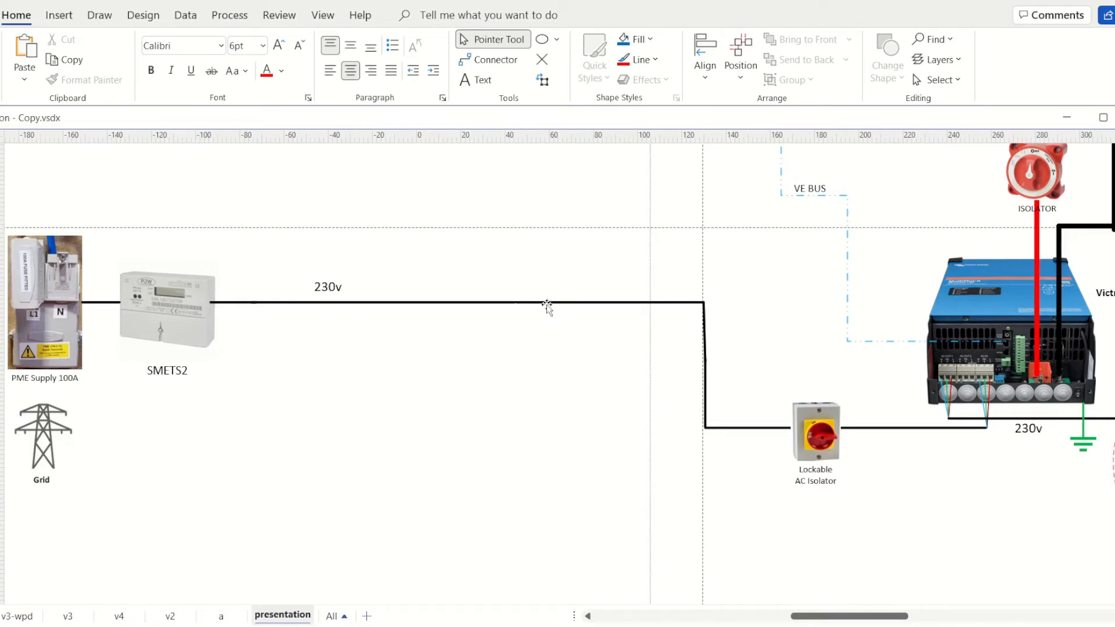
pyautogui.moveTo(772, 473)
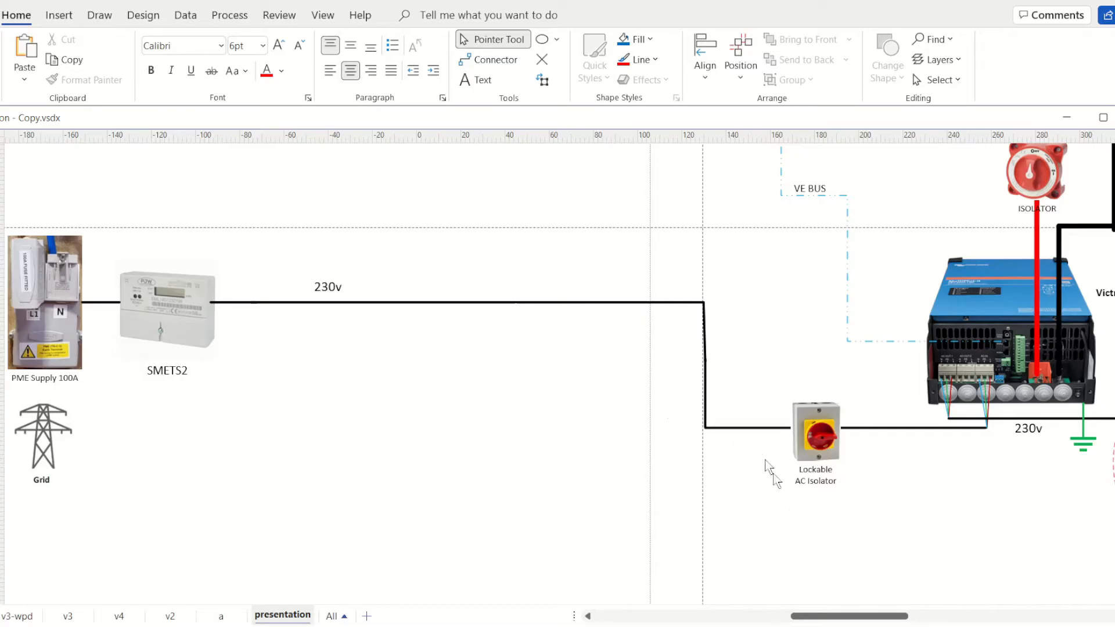
# Scroll right past the inverter to view the AC OUT 1 board and 20-amp Light Loads
pyautogui.hscroll(3)
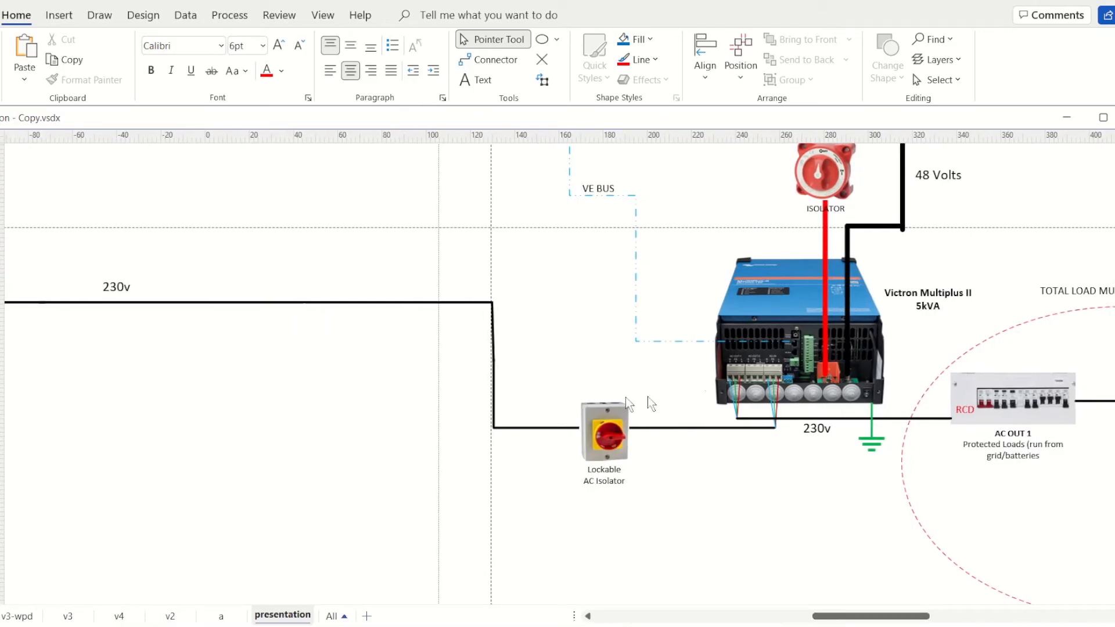
pyautogui.hscroll(3)
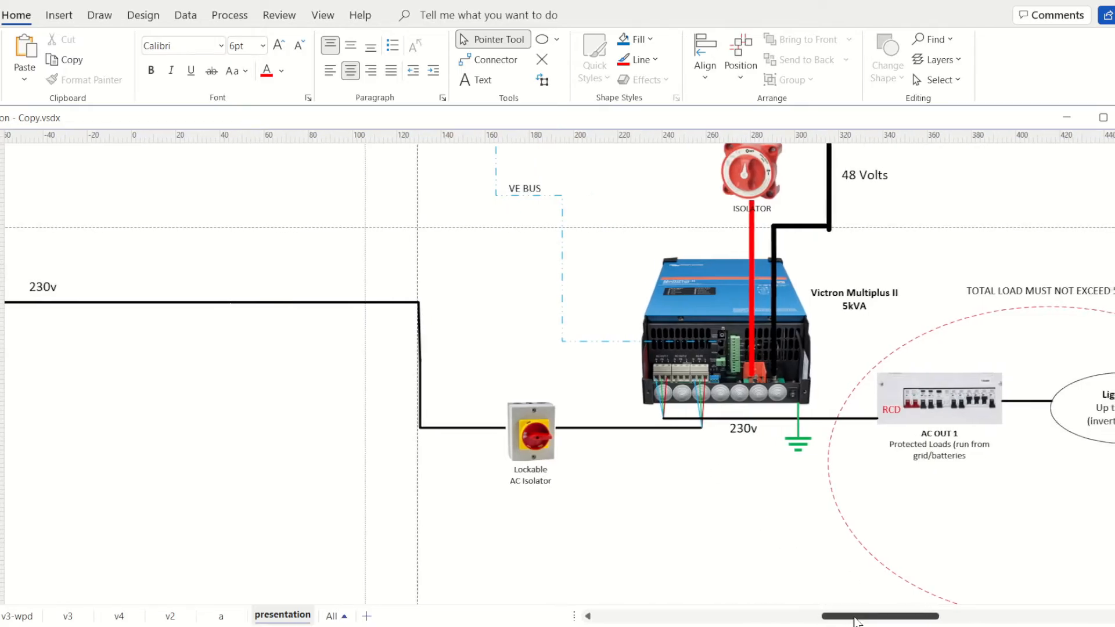
pyautogui.hscroll(3)
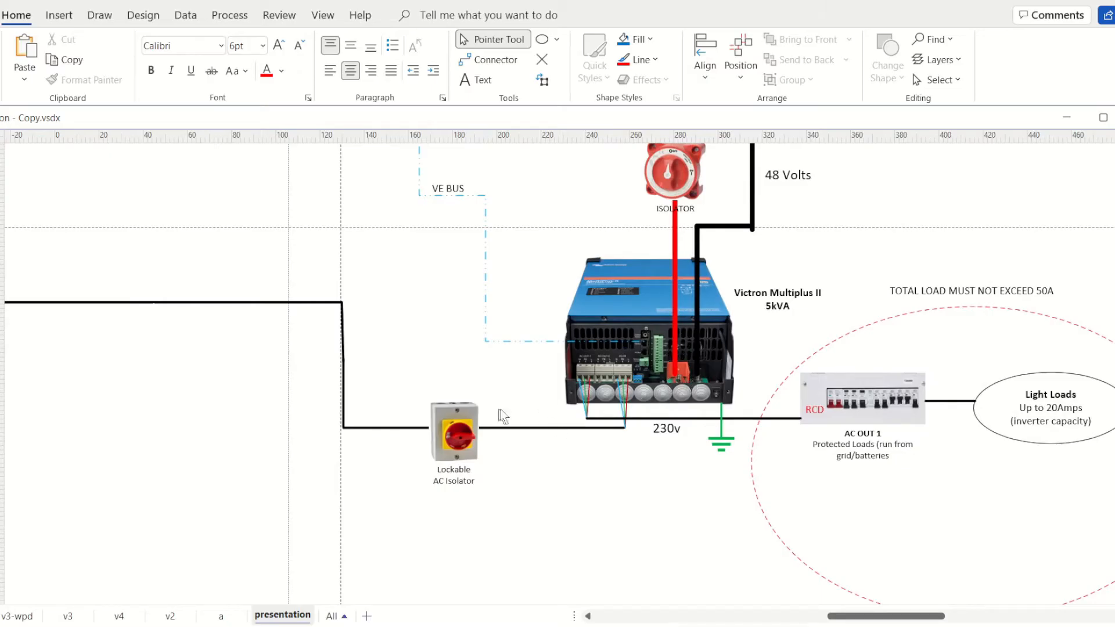
pyautogui.moveTo(519, 374)
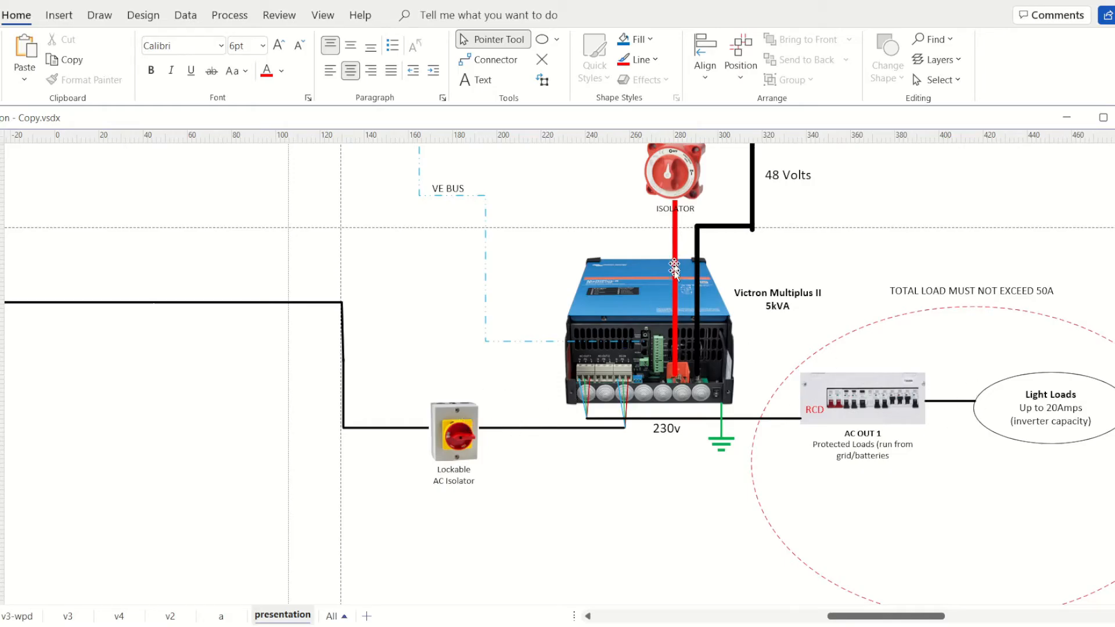
pyautogui.moveTo(860, 388)
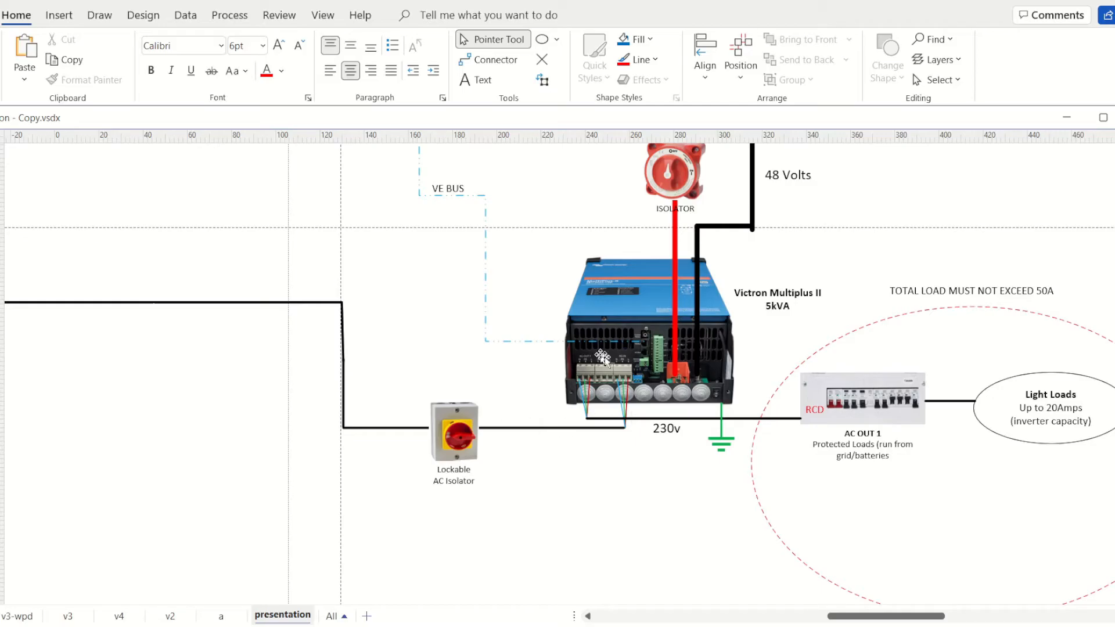
pyautogui.moveTo(519, 431)
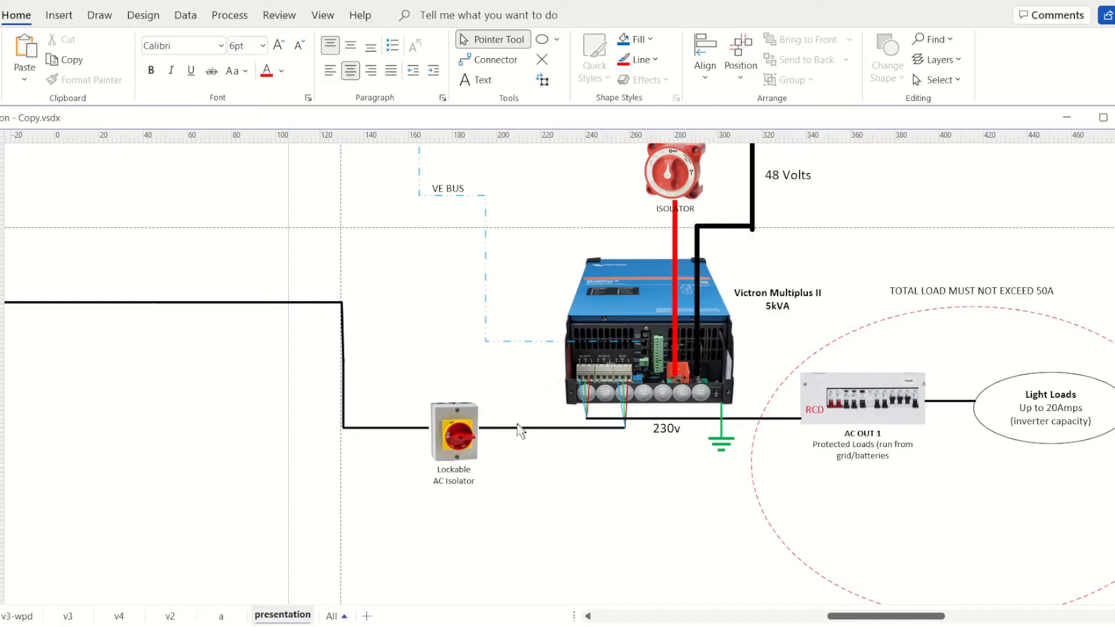
pyautogui.moveTo(766, 387)
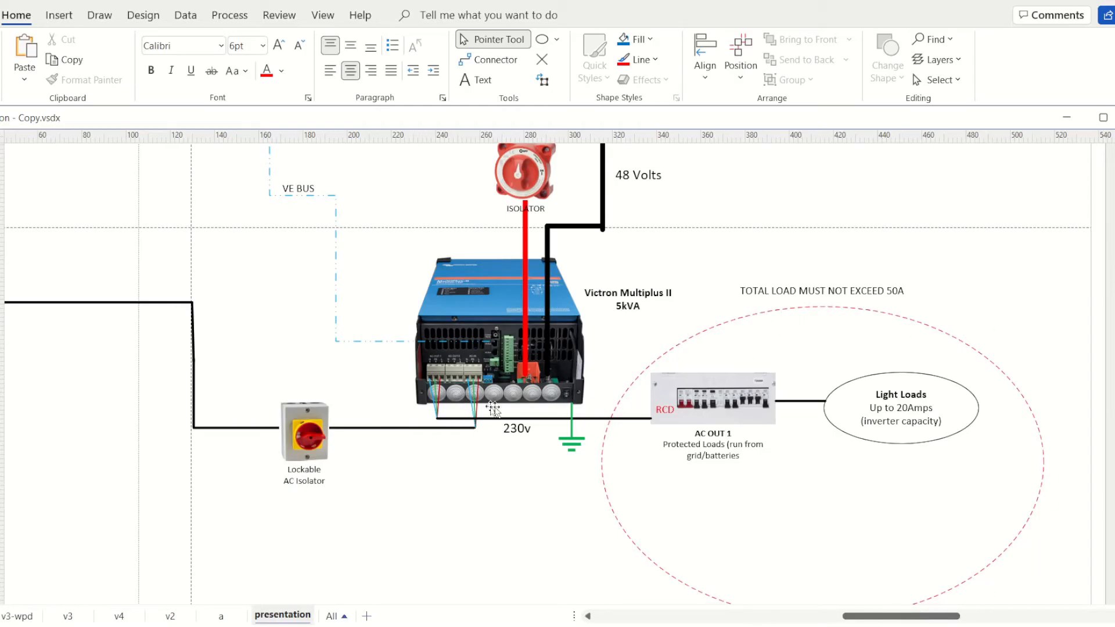
pyautogui.moveTo(824, 412)
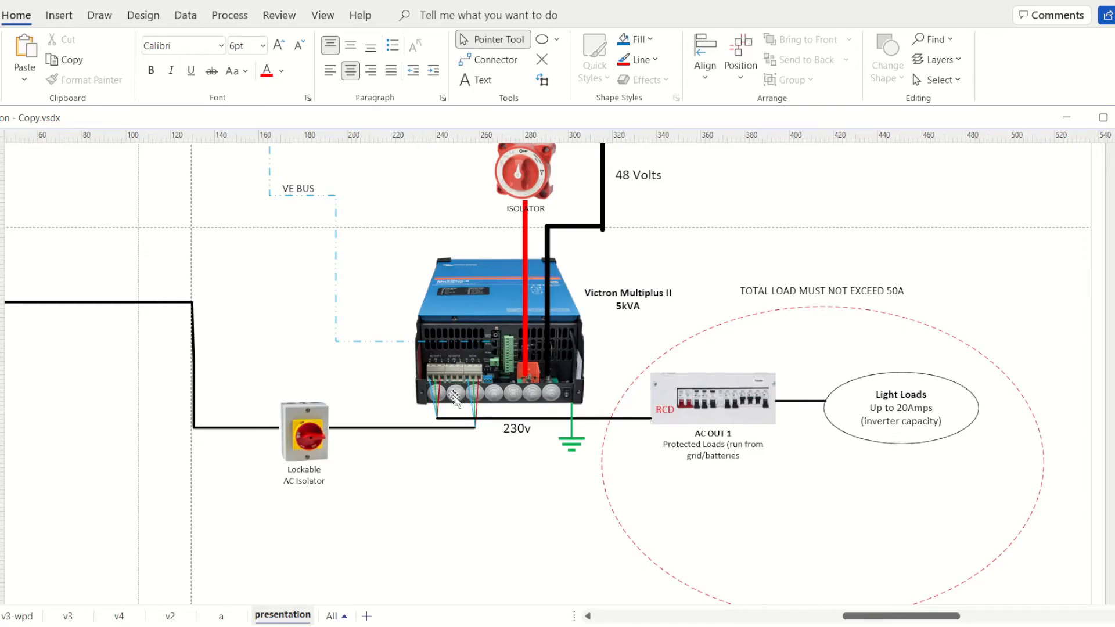
pyautogui.moveTo(754, 423)
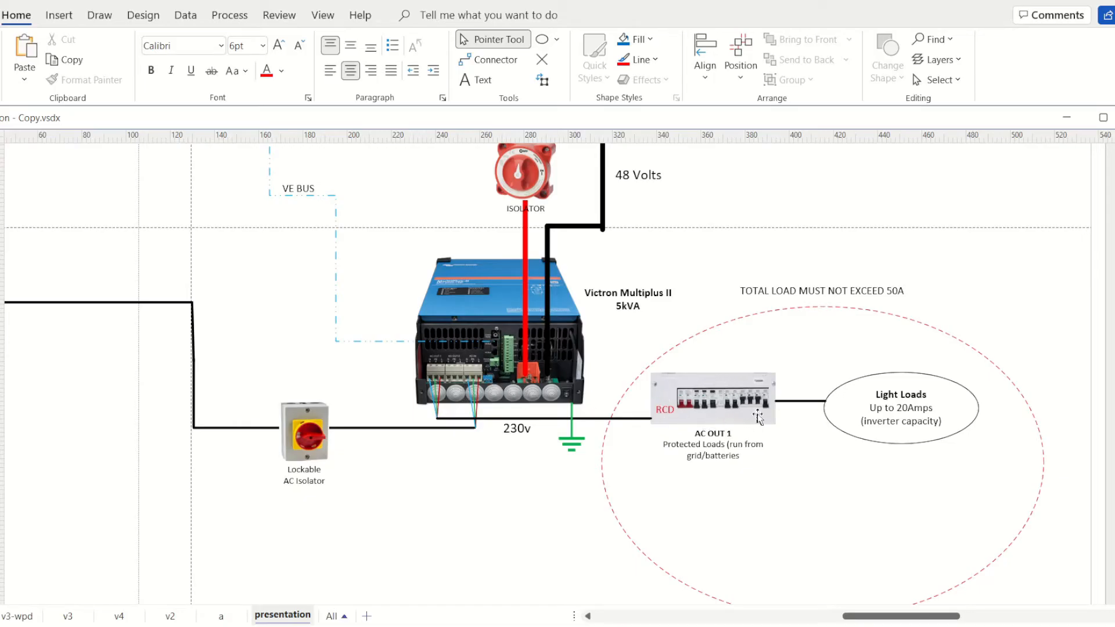
pyautogui.moveTo(439, 373)
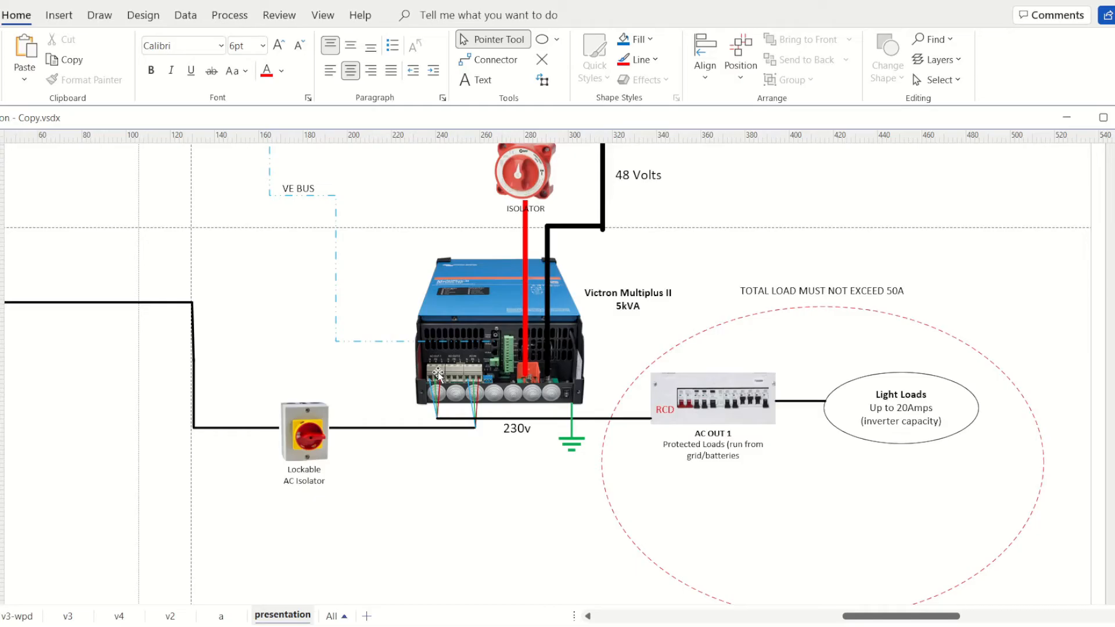
pyautogui.moveTo(463, 302)
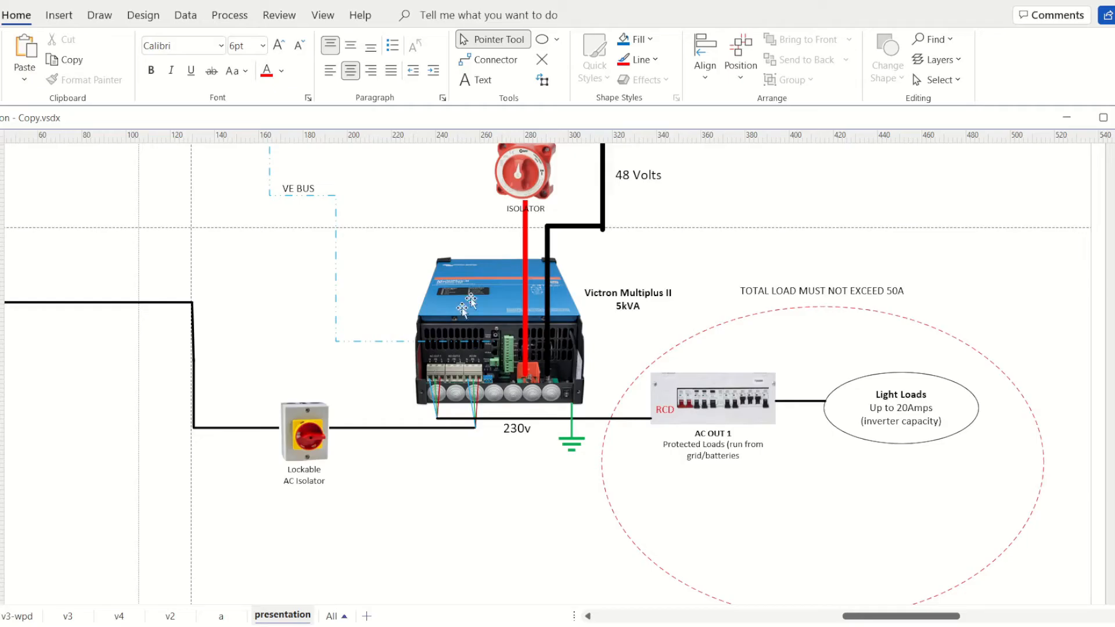
pyautogui.moveTo(436, 395)
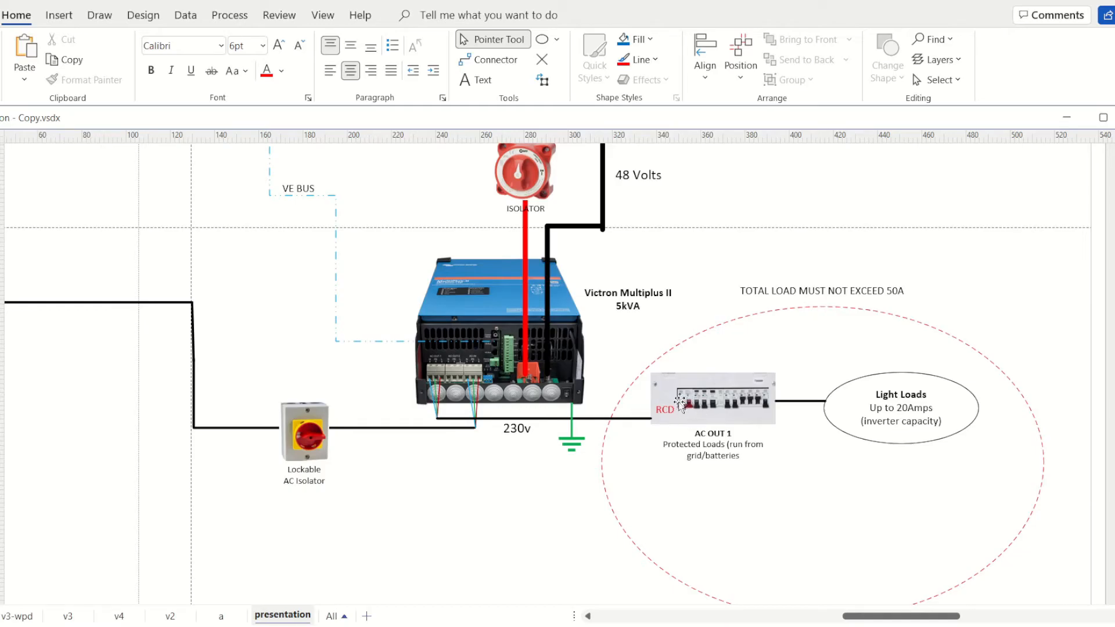
pyautogui.moveTo(451, 370)
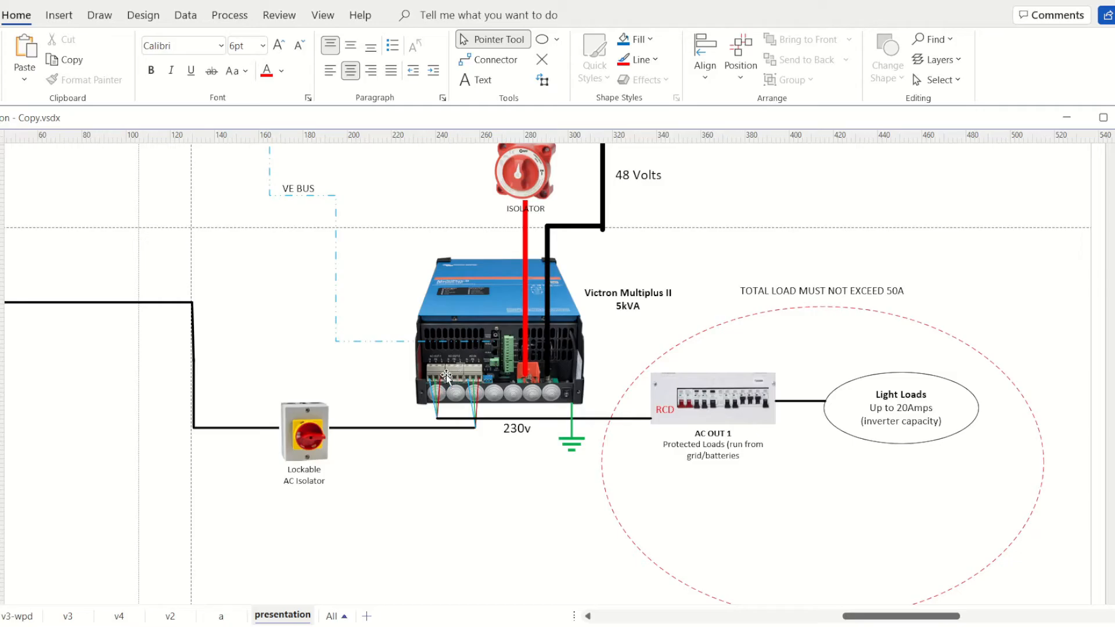
# Undo the deletion to bring back the 230v AC OUT 2 unprotected board and Moderate Loads
pyautogui.click(937, 59)
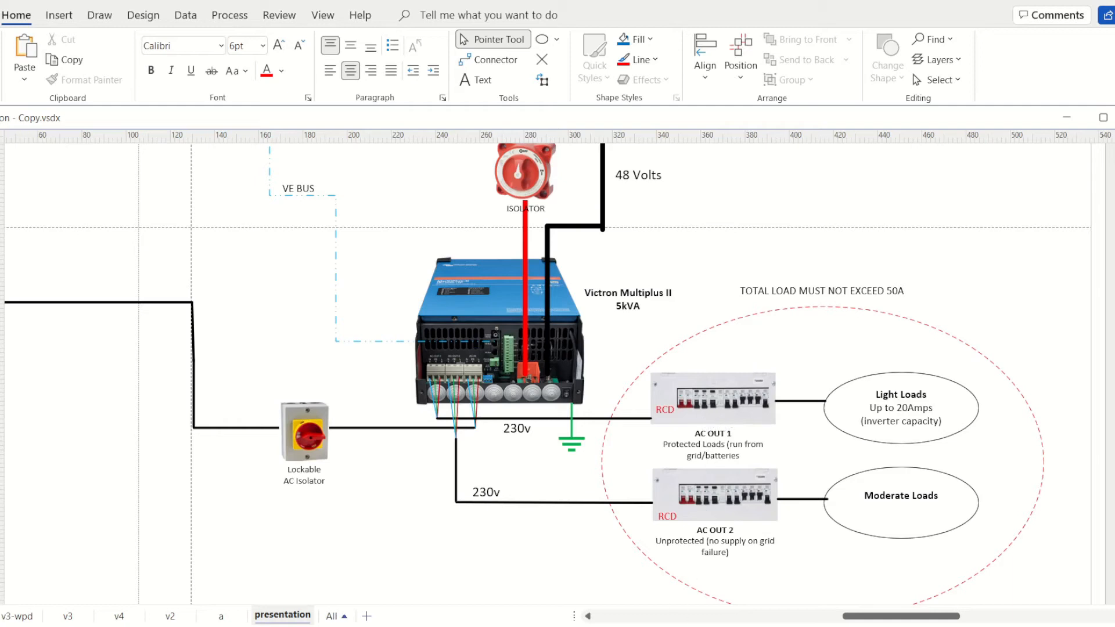
pyautogui.scroll(-3)
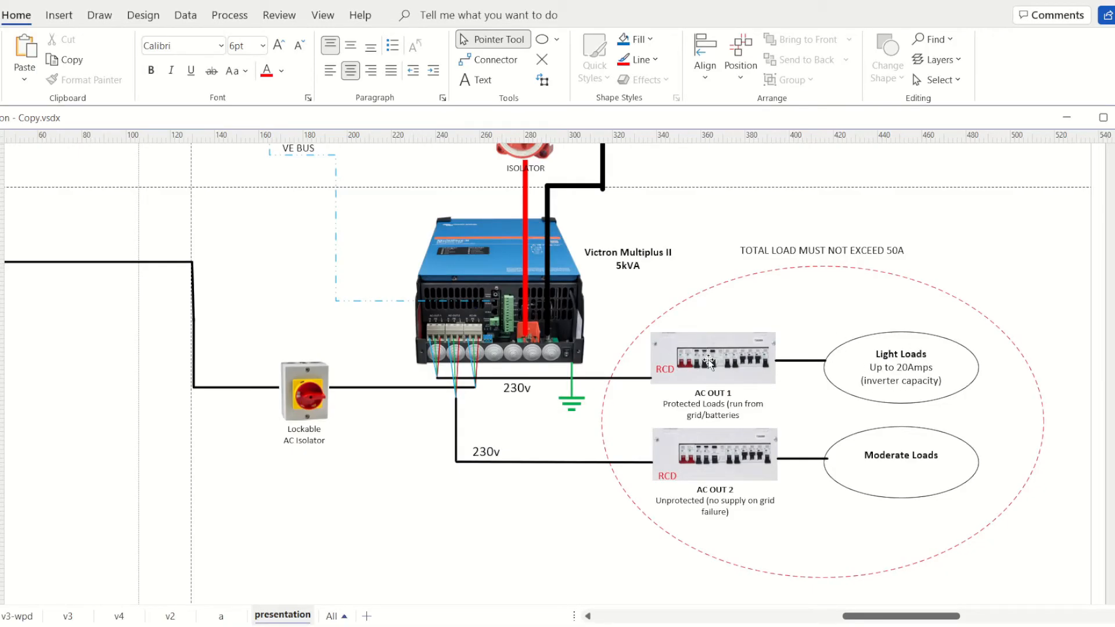
pyautogui.moveTo(719, 465)
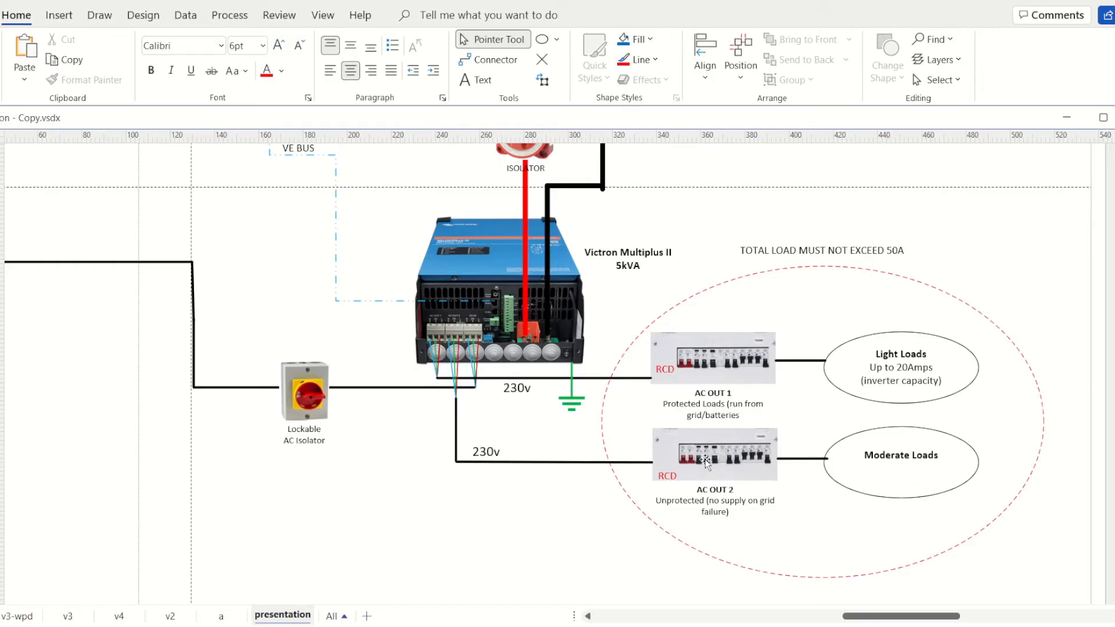
pyautogui.moveTo(716, 467)
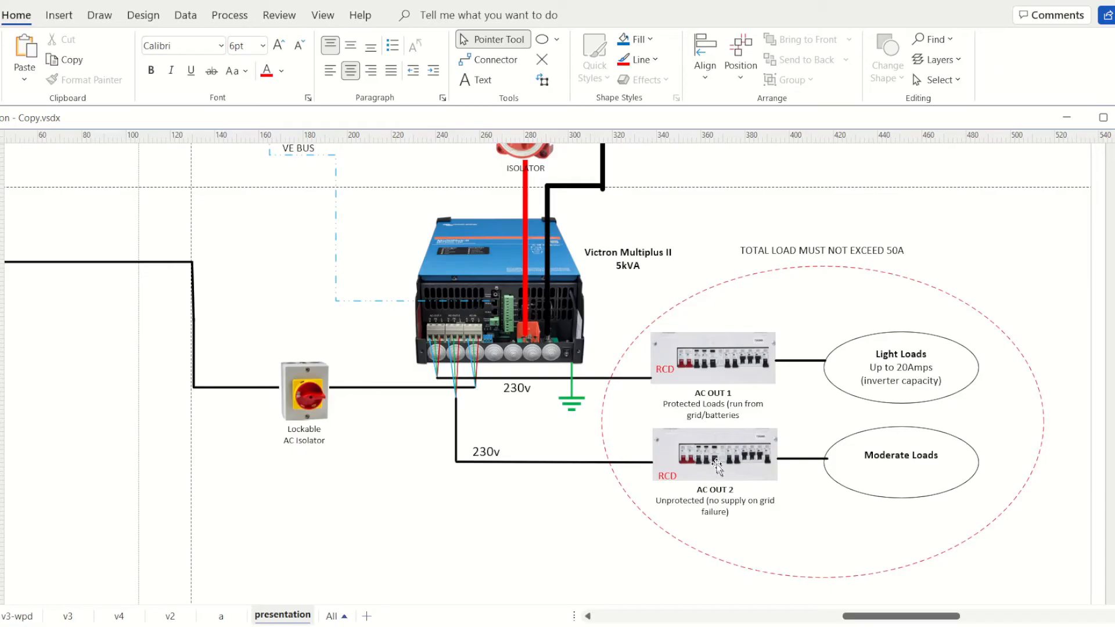
pyautogui.moveTo(713, 460)
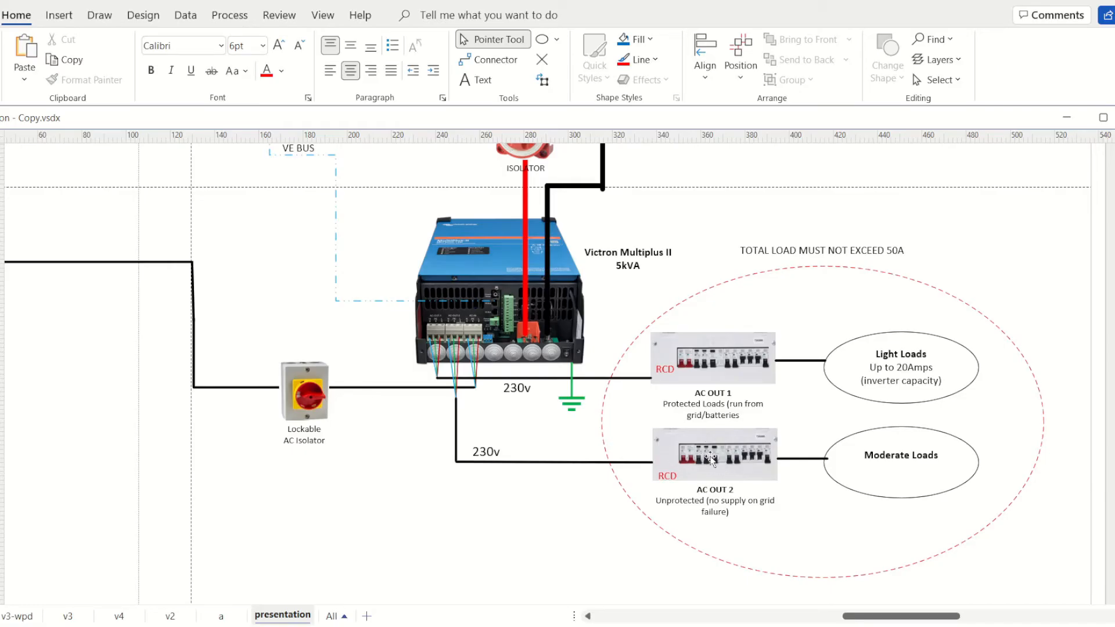
pyautogui.moveTo(720, 372)
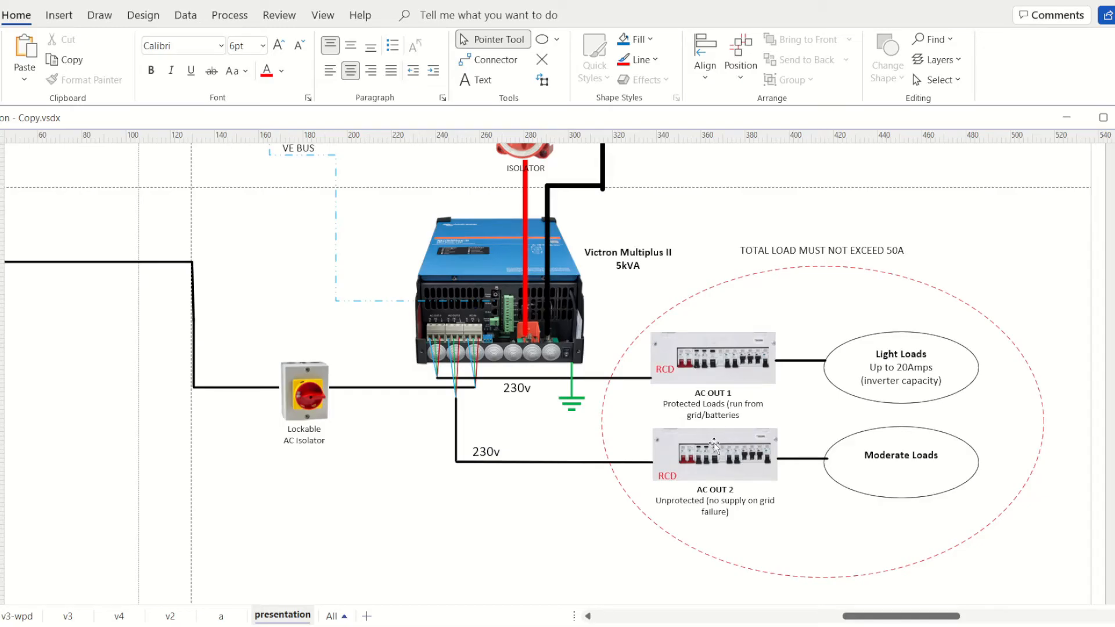
pyautogui.moveTo(739, 373)
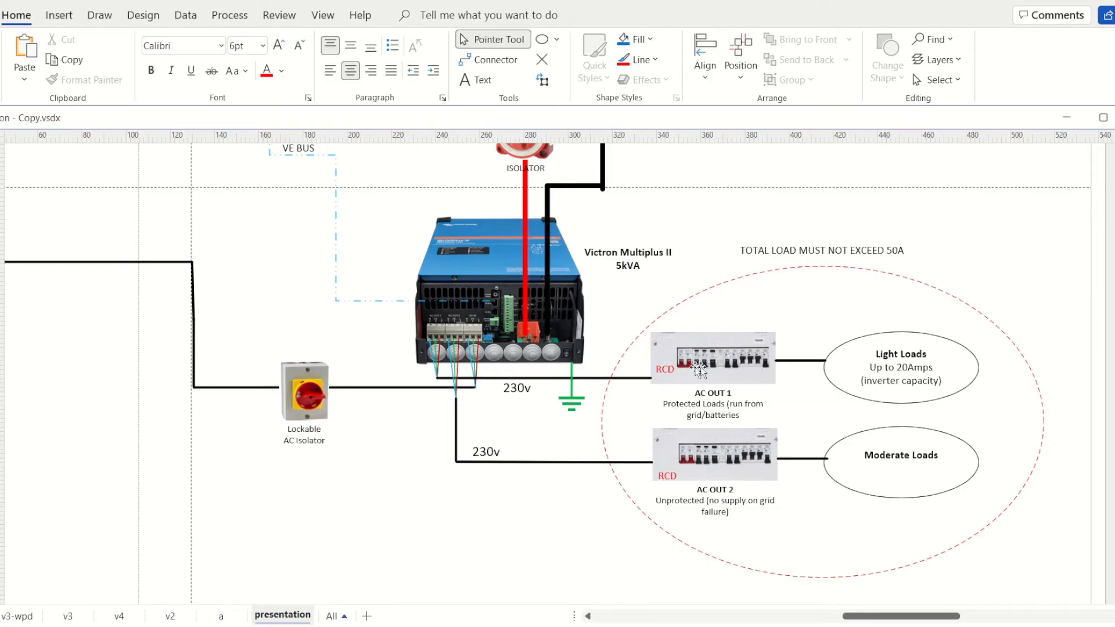
pyautogui.moveTo(430, 334)
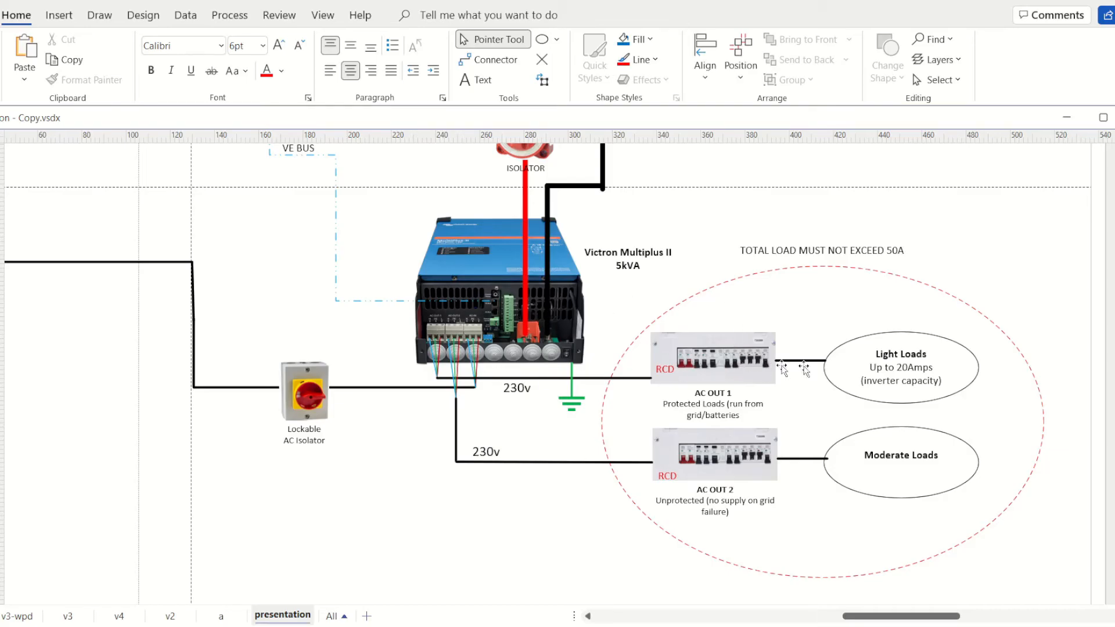
pyautogui.moveTo(732, 461)
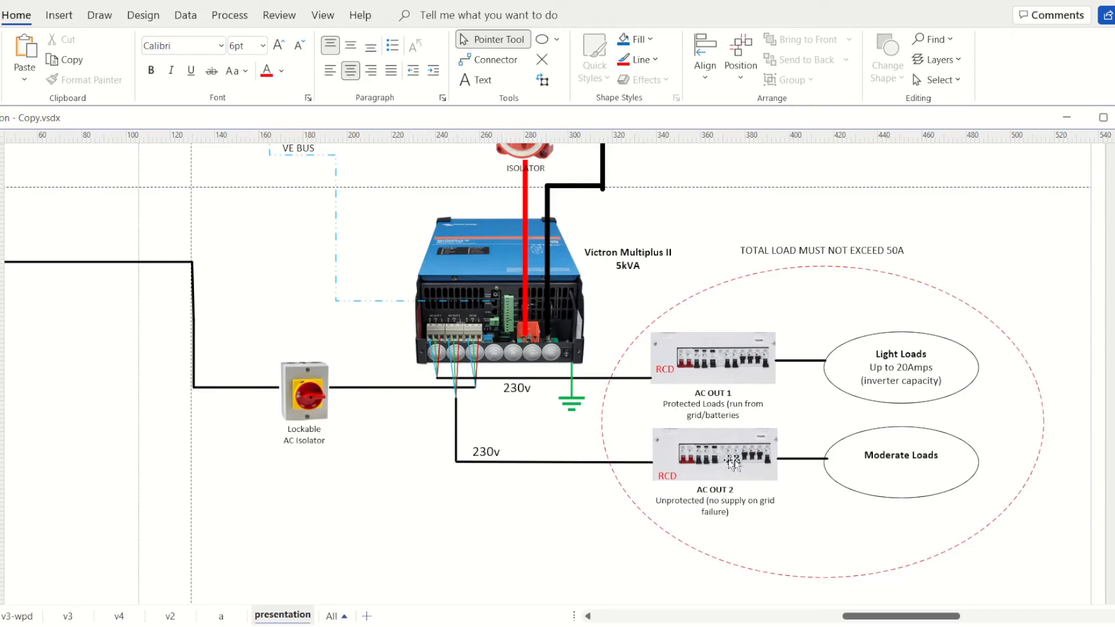
pyautogui.moveTo(726, 465)
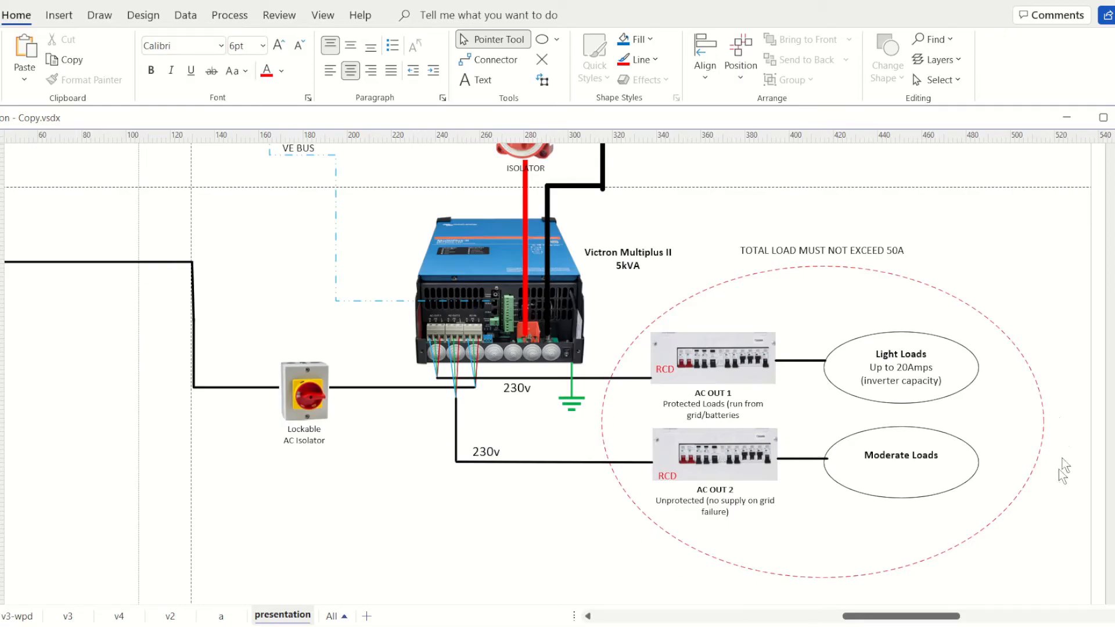
pyautogui.moveTo(797, 276)
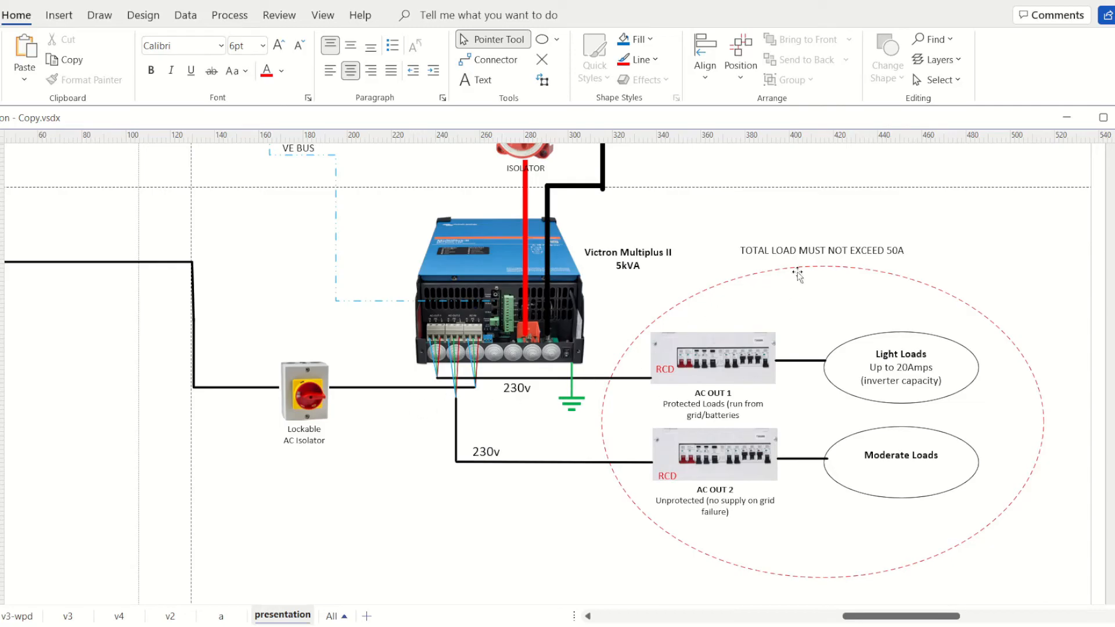
pyautogui.moveTo(663, 291)
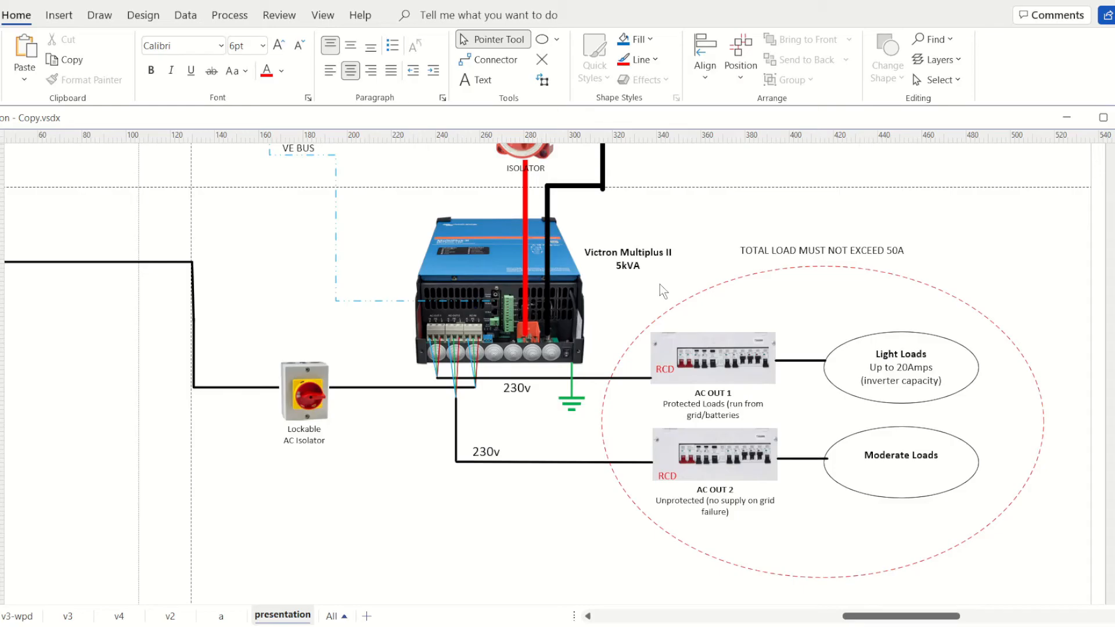
pyautogui.click(936, 59)
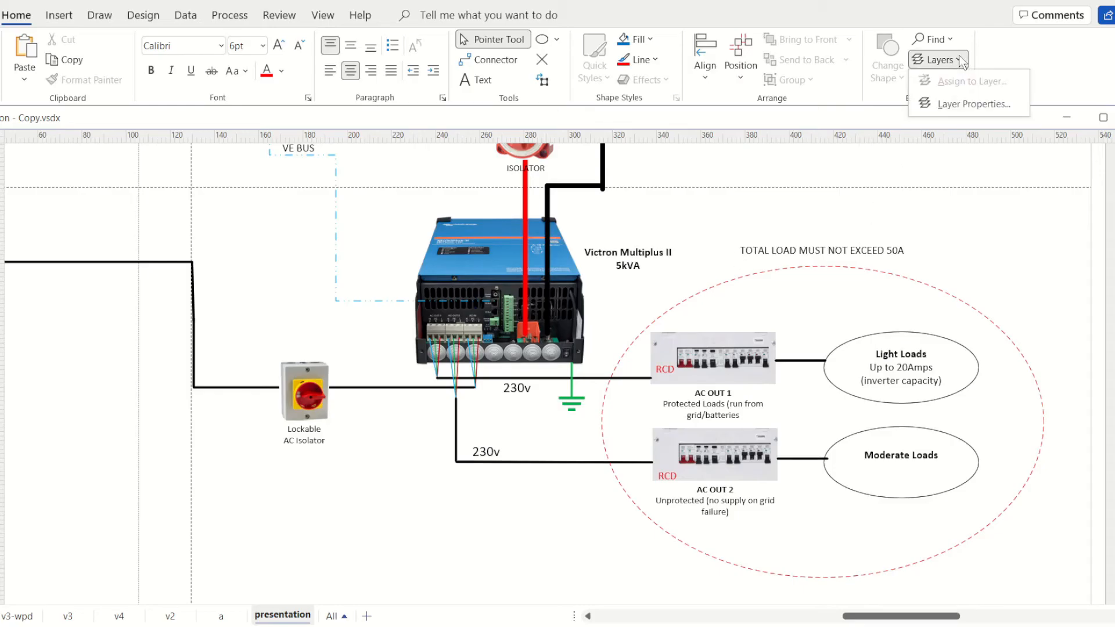
pyautogui.click(937, 59)
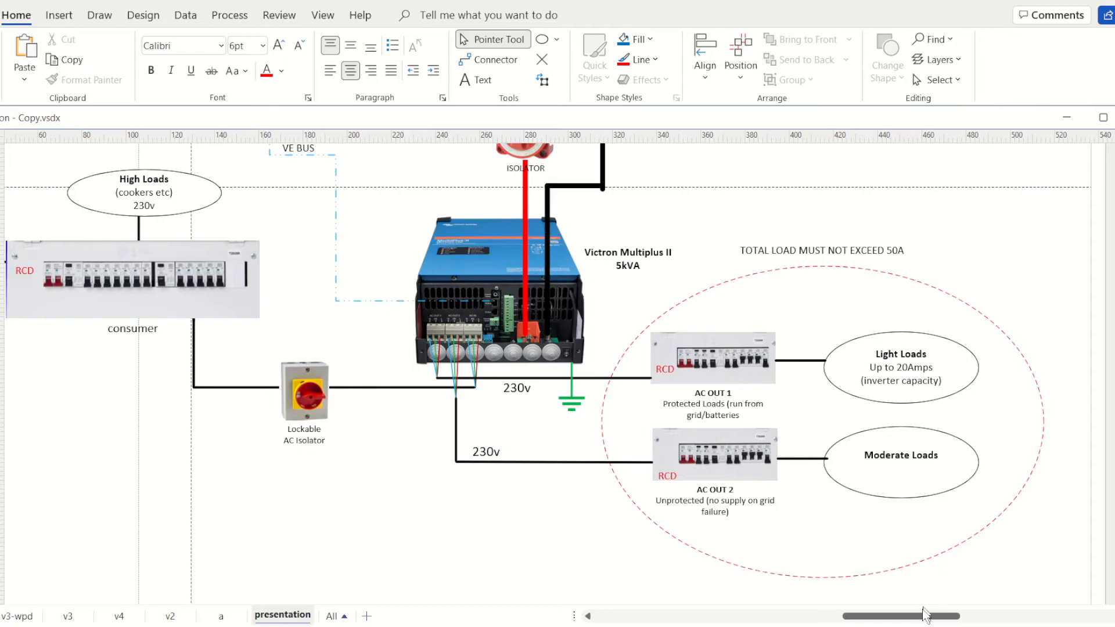
pyautogui.moveTo(902, 620)
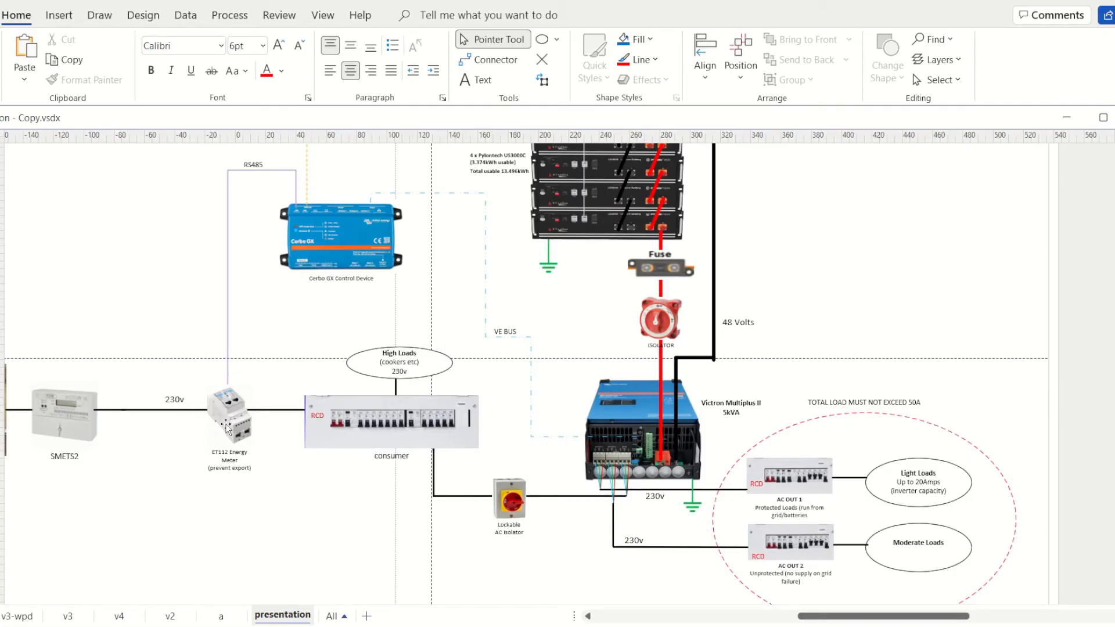
pyautogui.moveTo(551, 494)
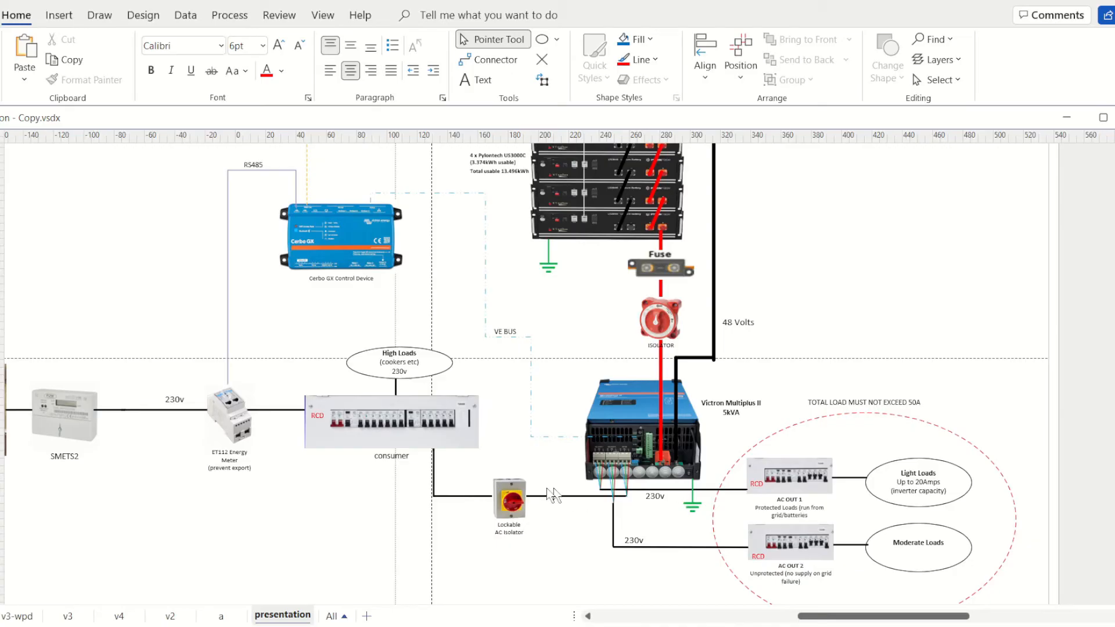
pyautogui.moveTo(650, 456)
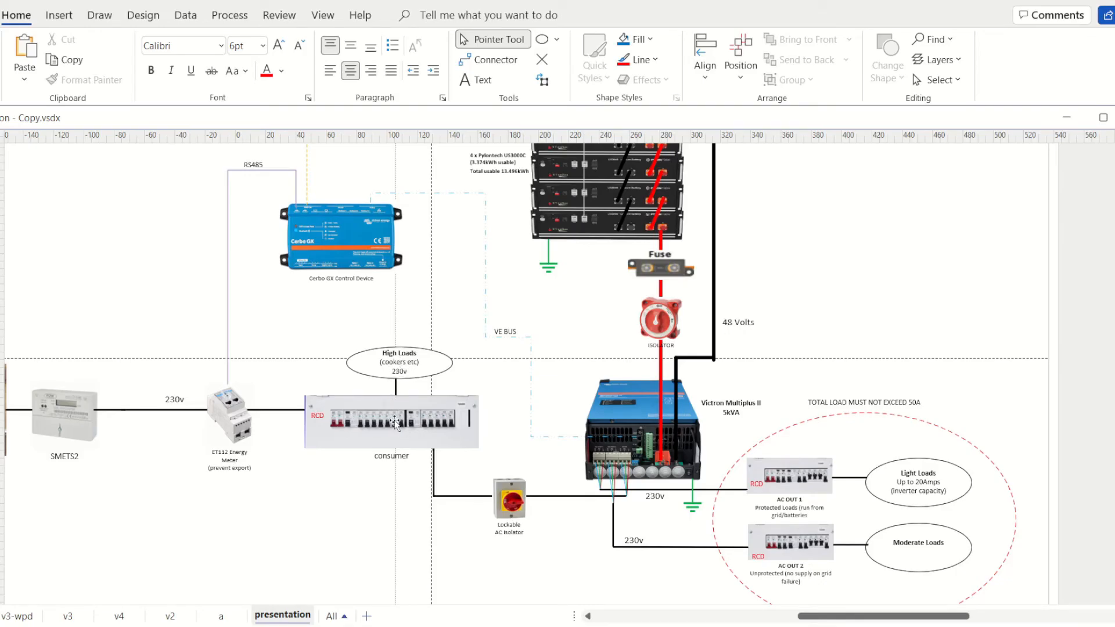
pyautogui.scroll(-3)
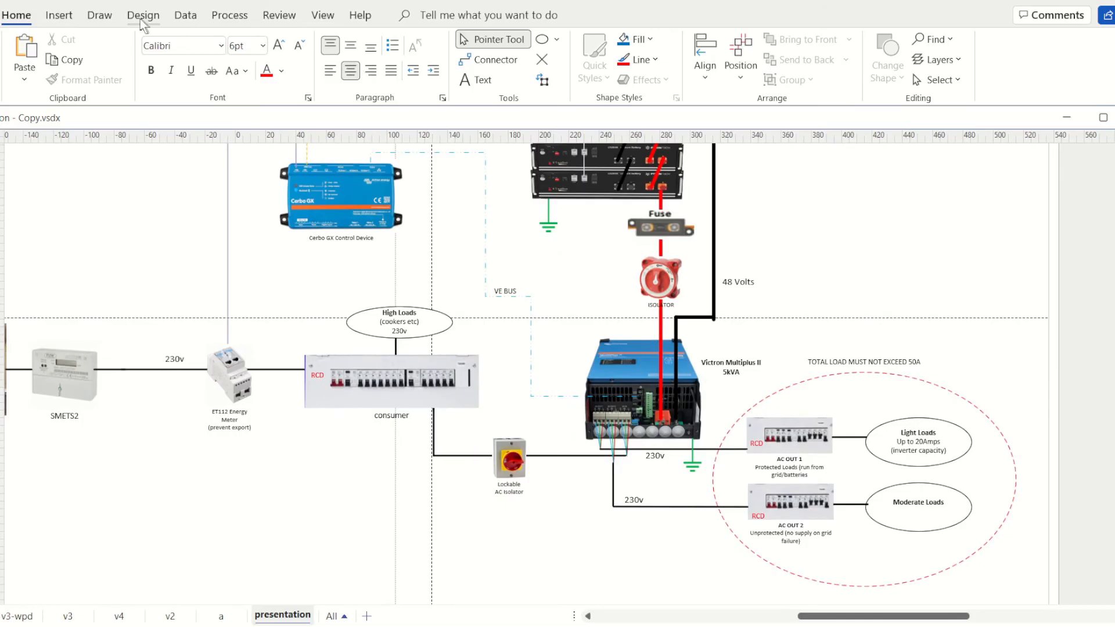
# Sketch three red freehand ink branches below the consumer unit, including one curving left
pyautogui.click(99, 14)
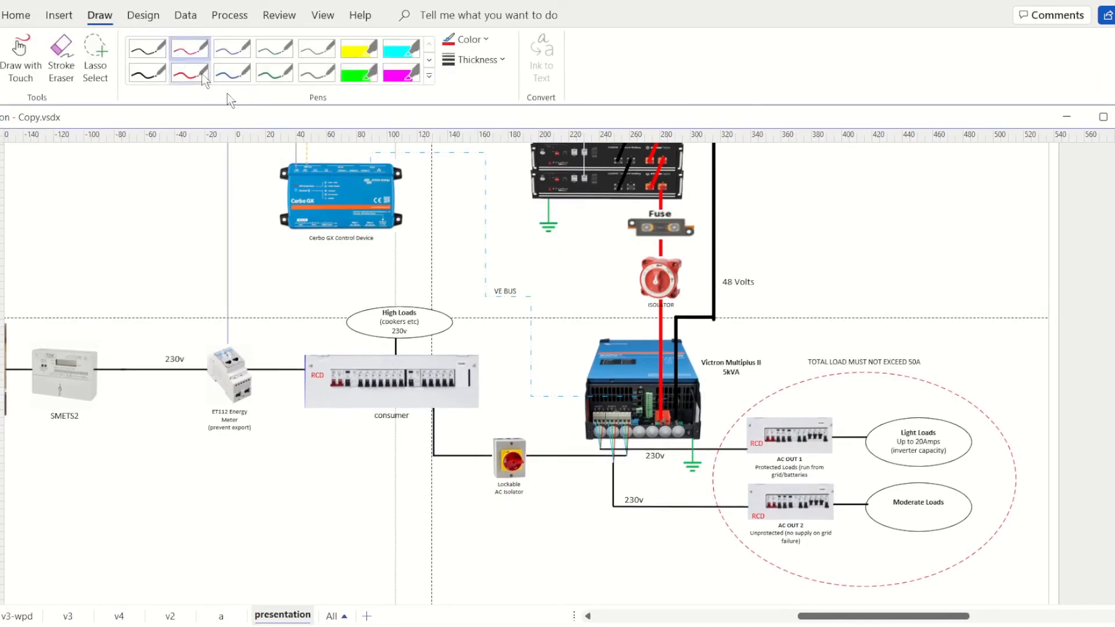
pyautogui.moveTo(327, 419); pyautogui.dragTo(333, 472)
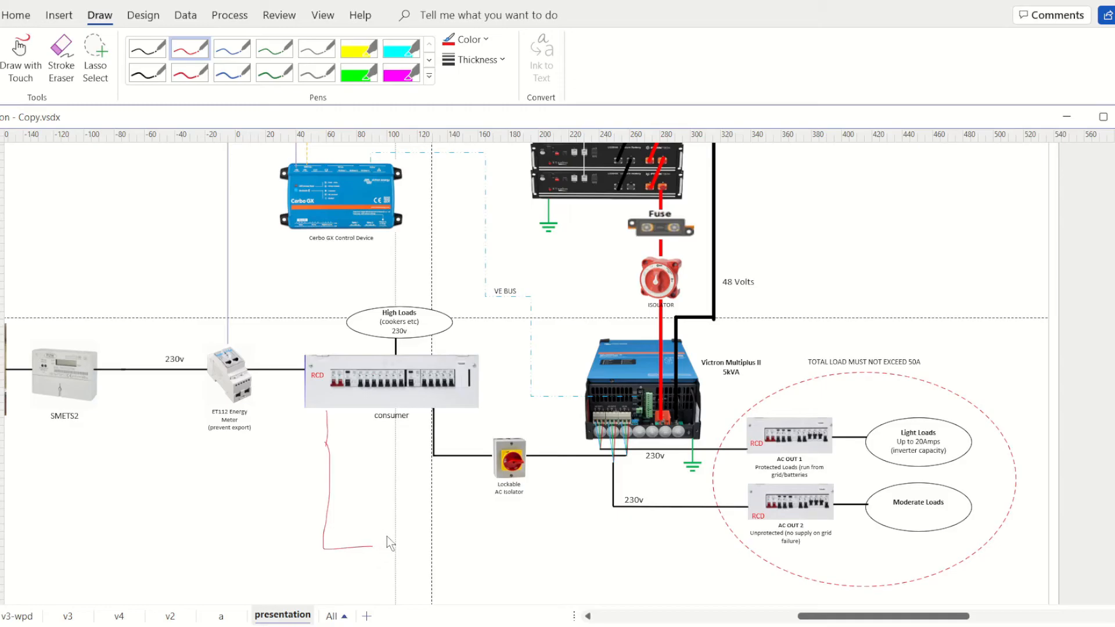
pyautogui.moveTo(370, 542); pyautogui.dragTo(395, 541)
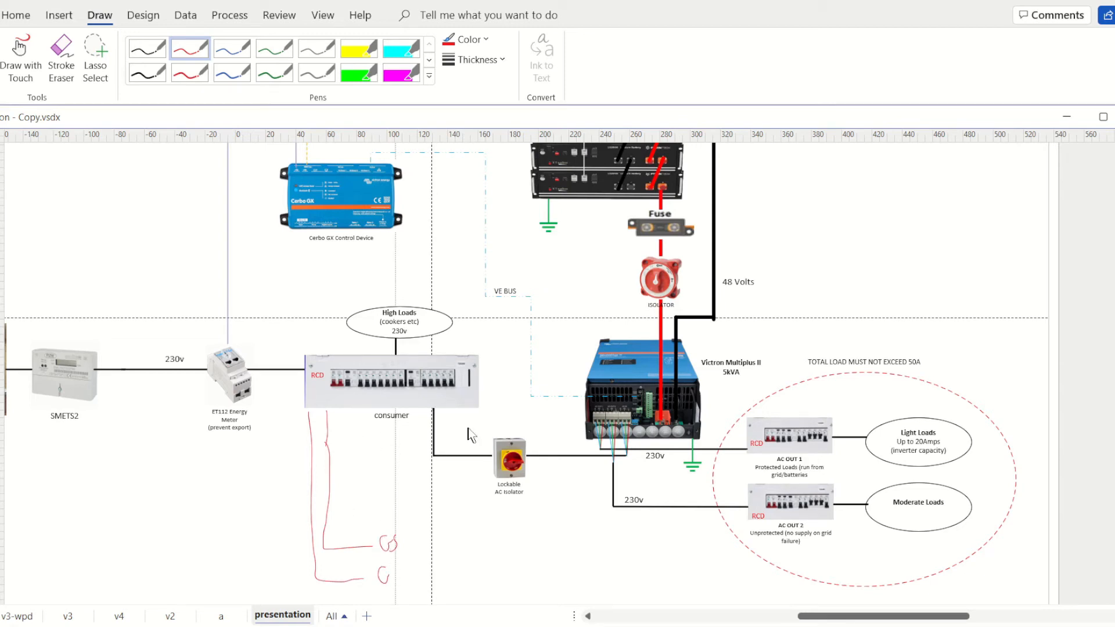
pyautogui.moveTo(305, 409); pyautogui.dragTo(235, 498)
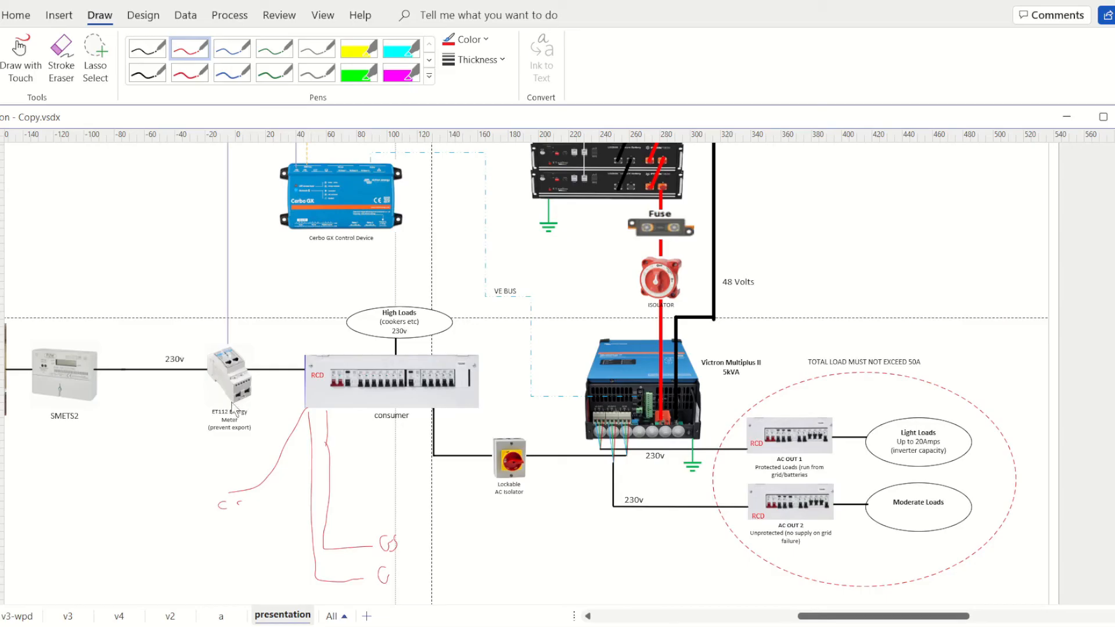
pyautogui.moveTo(200, 377)
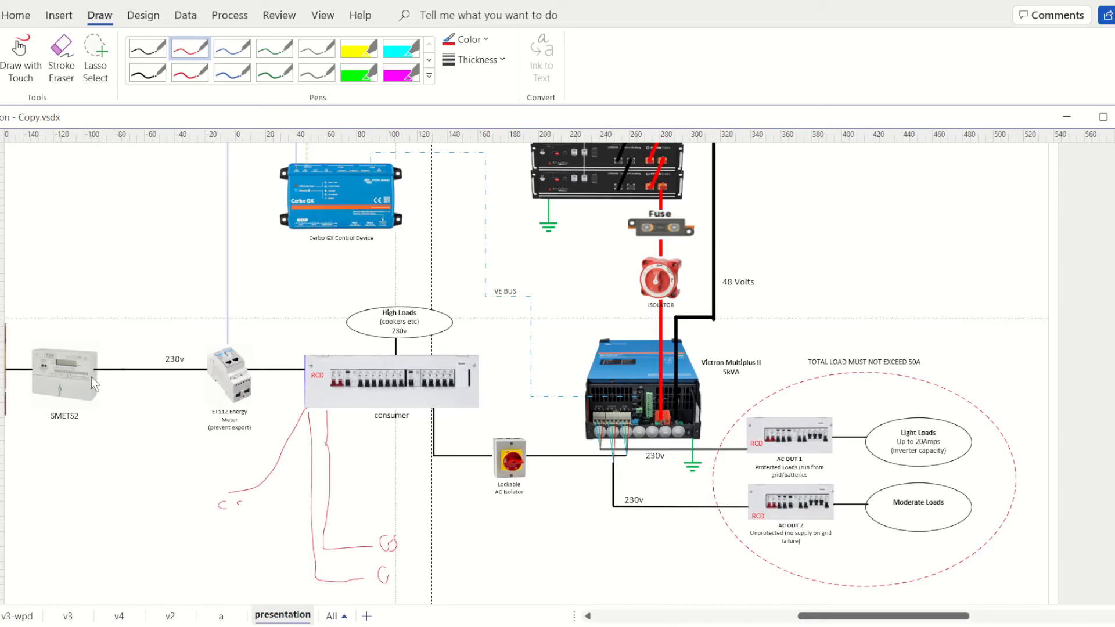
pyautogui.hscroll(3)
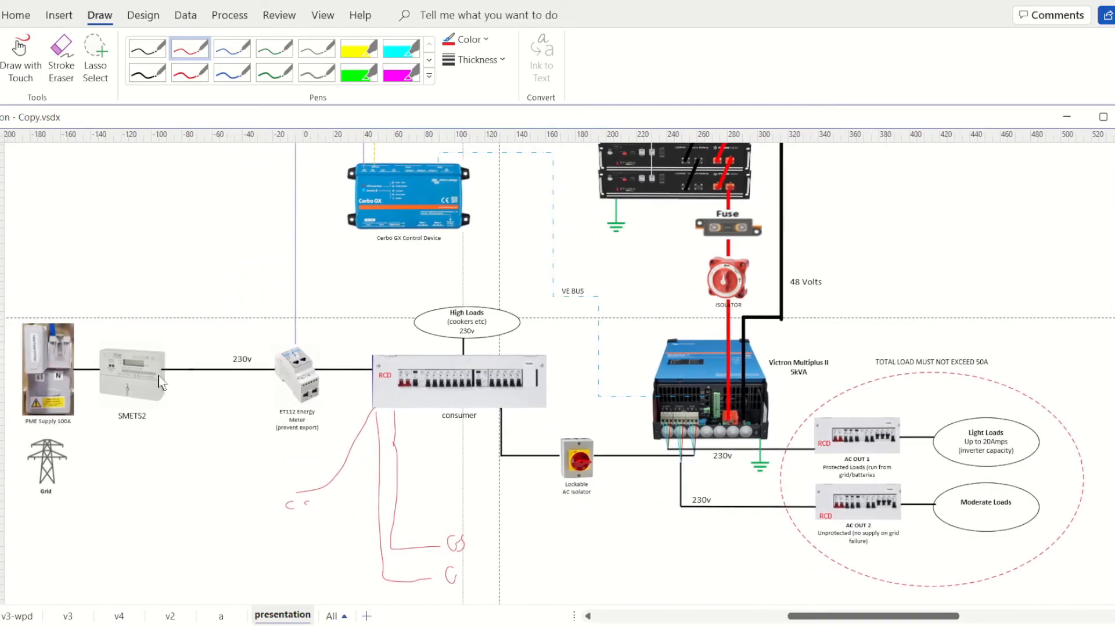
pyautogui.moveTo(476, 369)
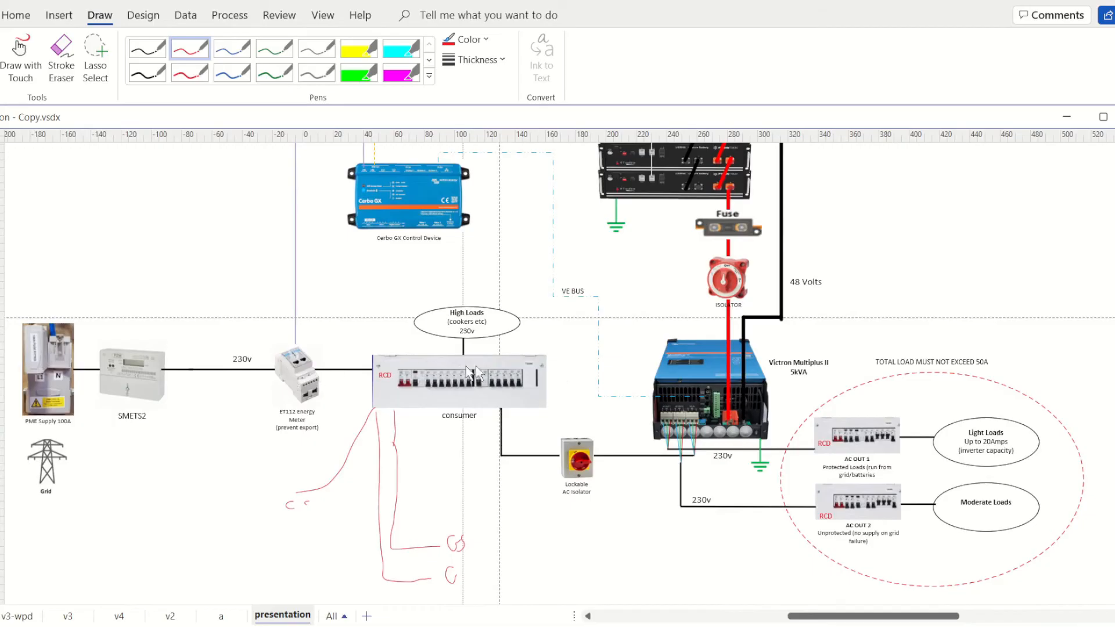
pyautogui.moveTo(567, 379)
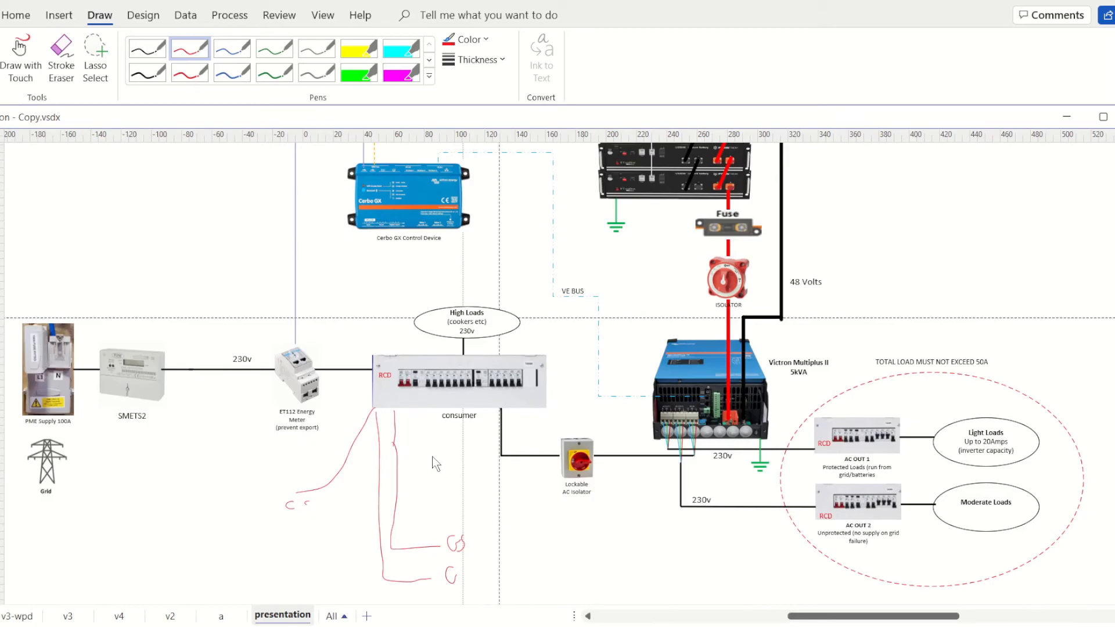
pyautogui.moveTo(398, 469)
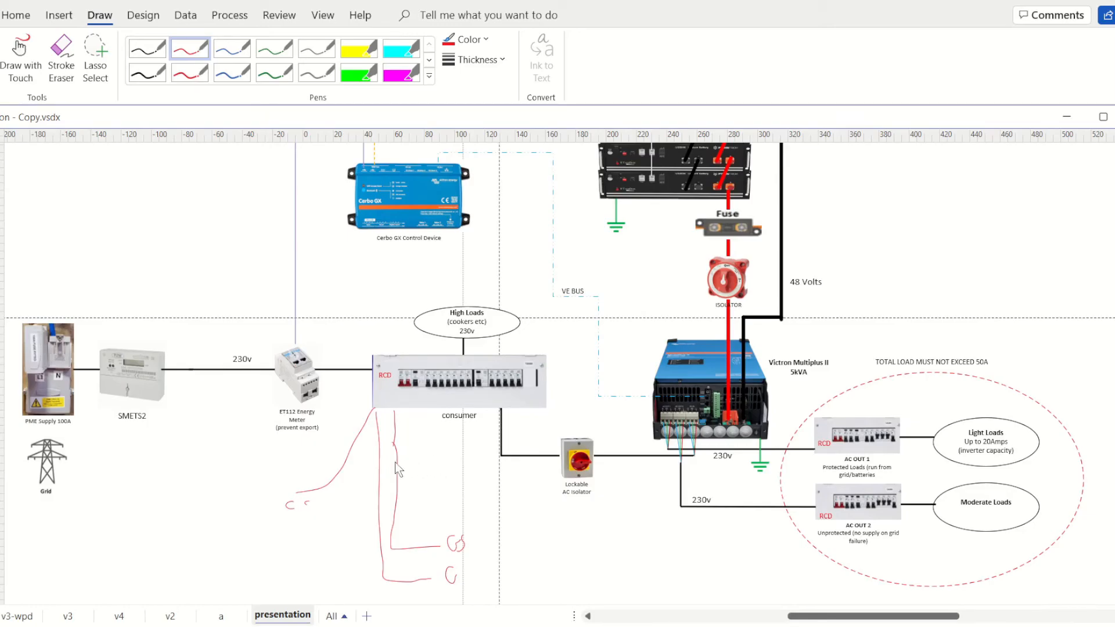
pyautogui.moveTo(440, 509)
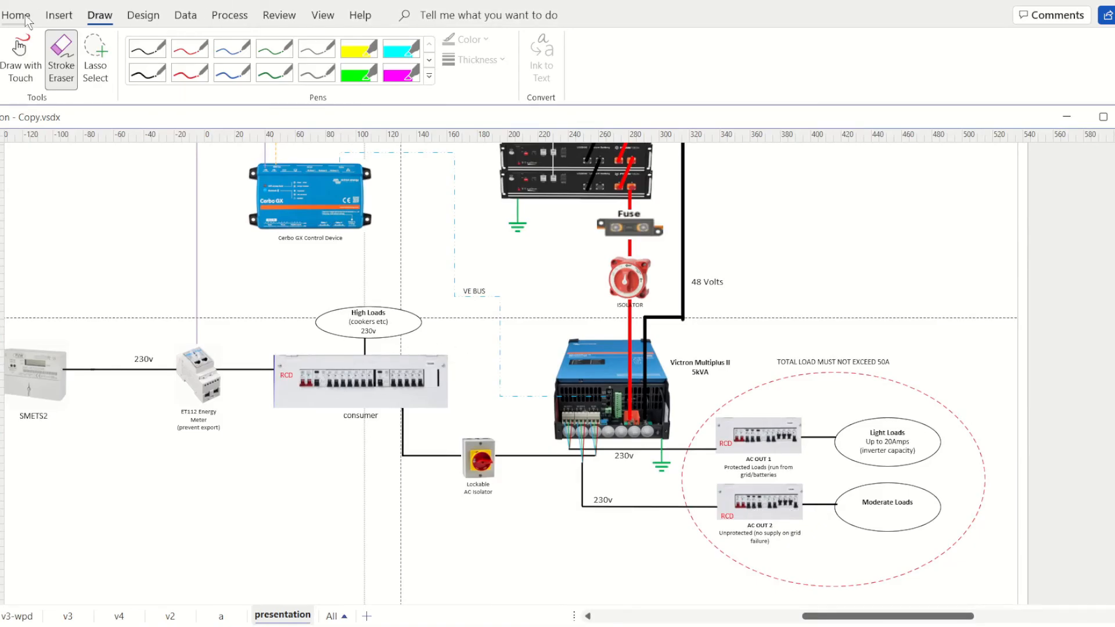
# Return from the ink pens to the shape editing tools
pyautogui.click(937, 60)
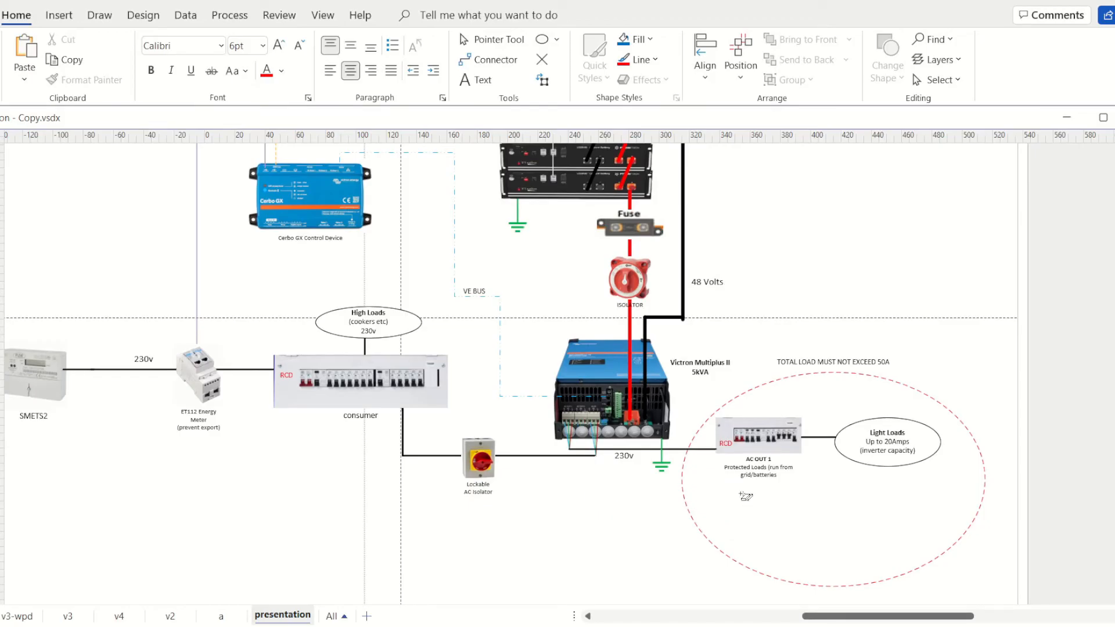
pyautogui.moveTo(346, 337)
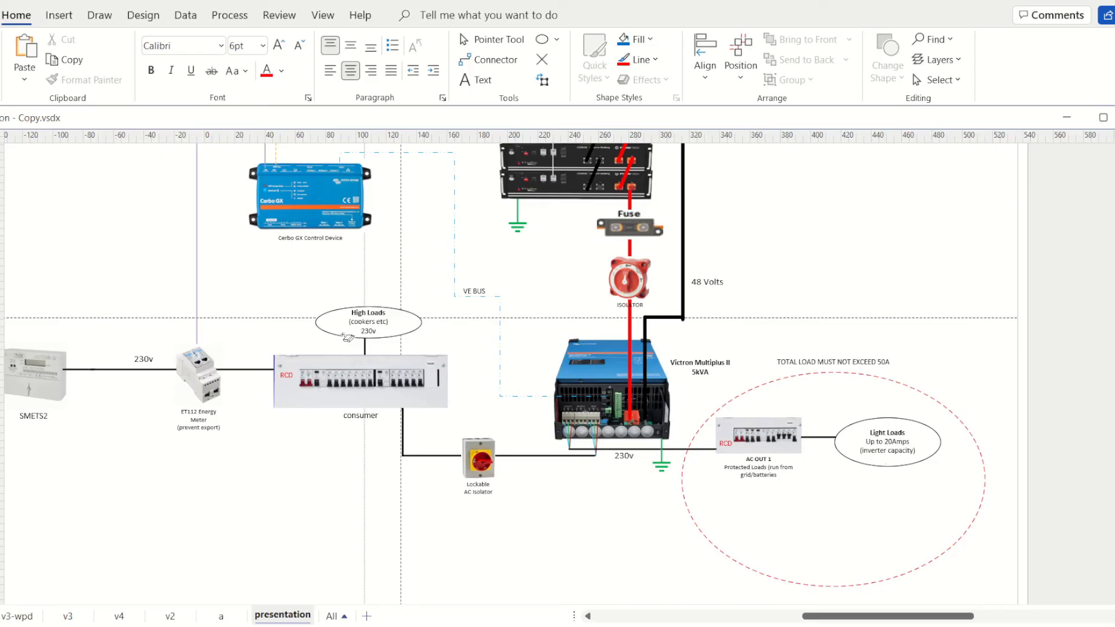
pyautogui.moveTo(716, 430)
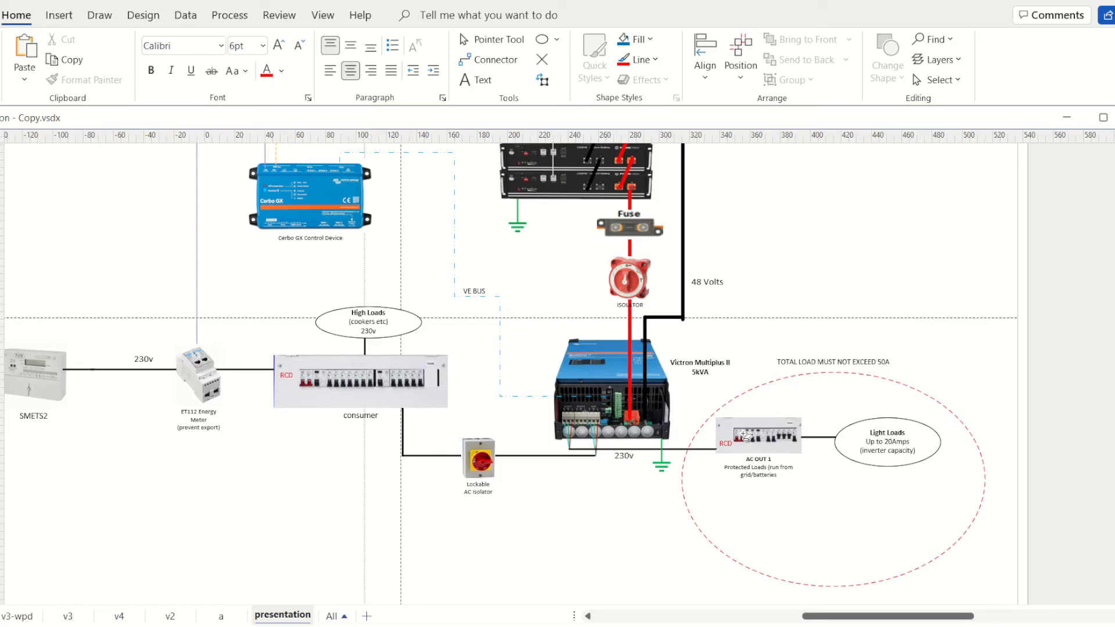
pyautogui.moveTo(573, 418)
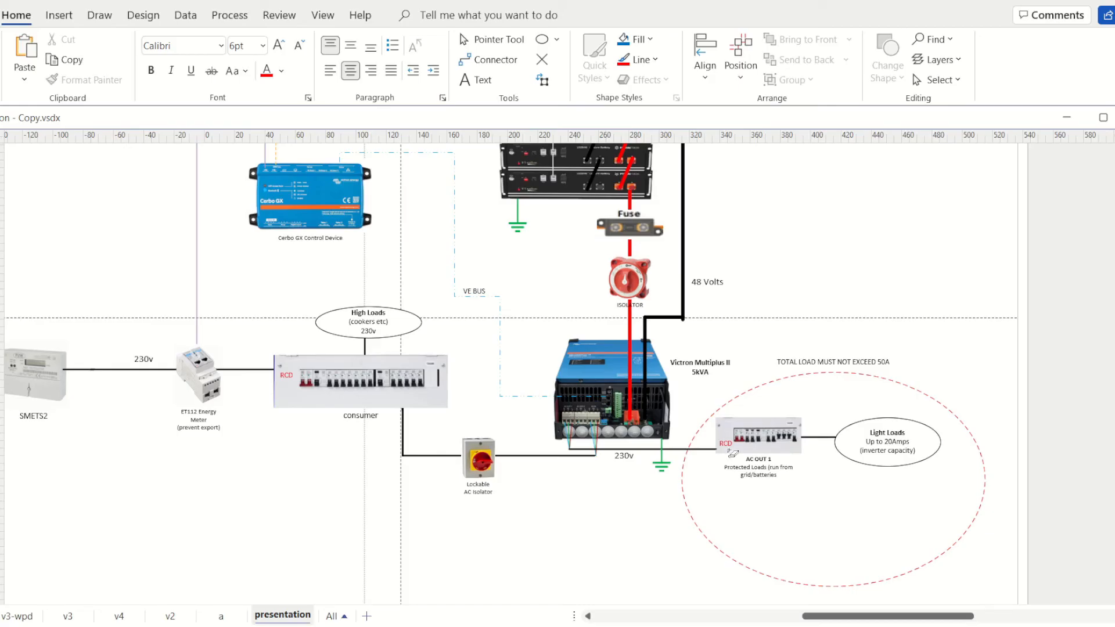
pyautogui.moveTo(392, 391)
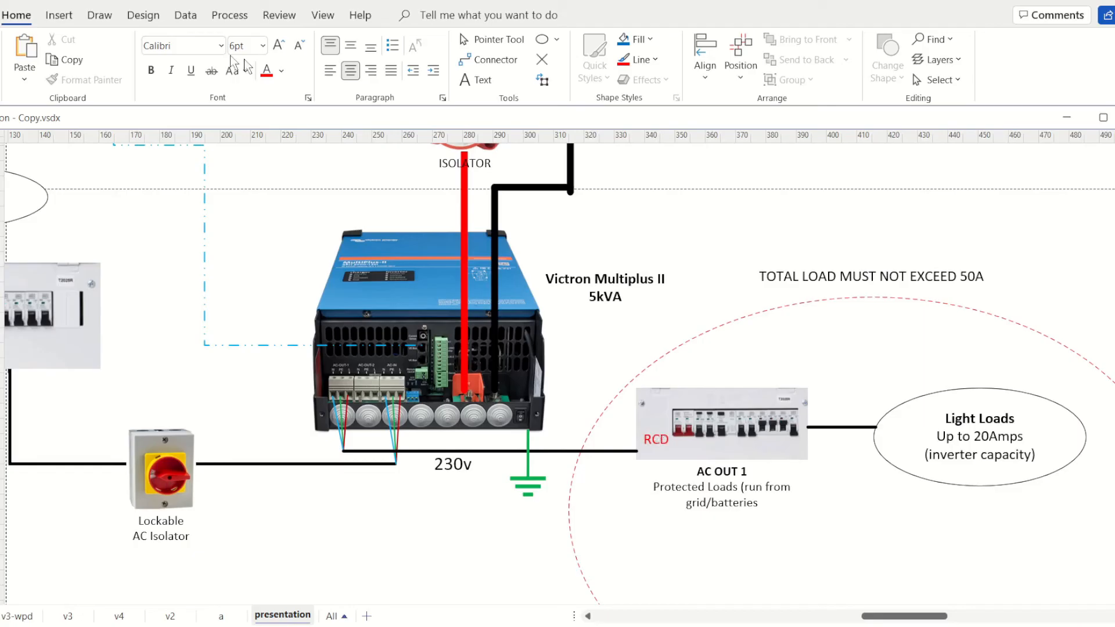
# Ink a black cross over the 230v cable between the lockable AC isolator and inverter
pyautogui.click(99, 15)
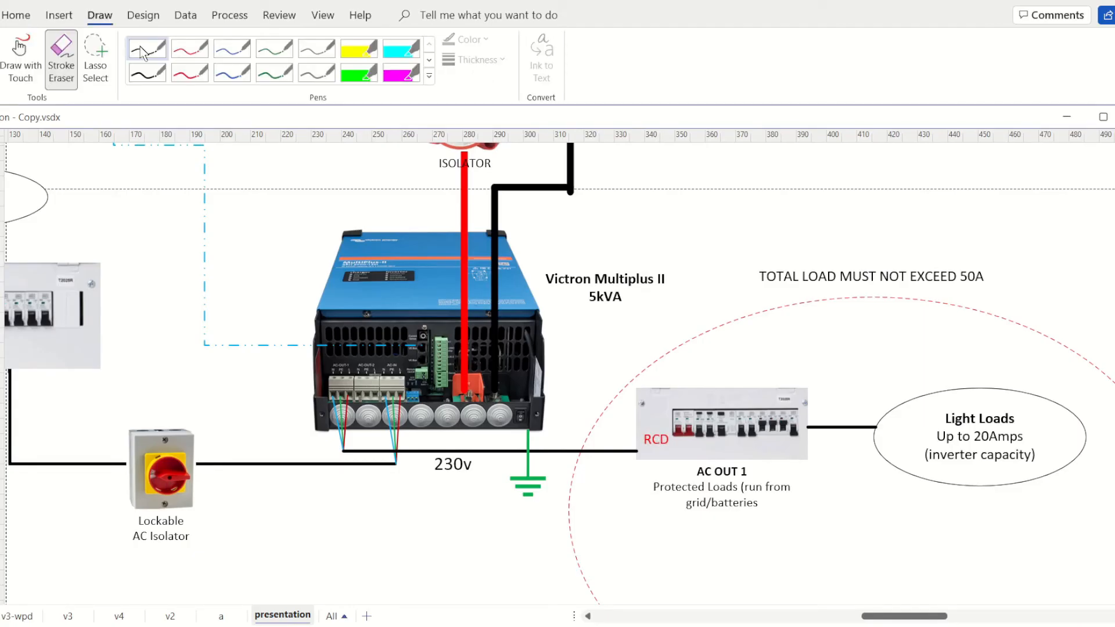
pyautogui.moveTo(217, 437); pyautogui.dragTo(249, 487)
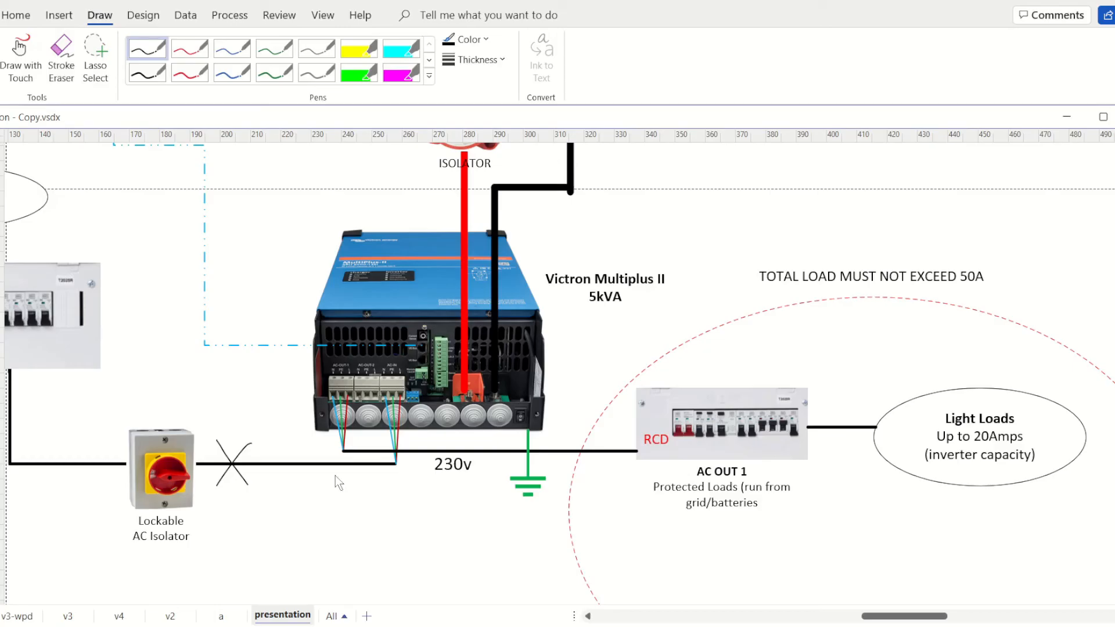
pyautogui.moveTo(484, 436)
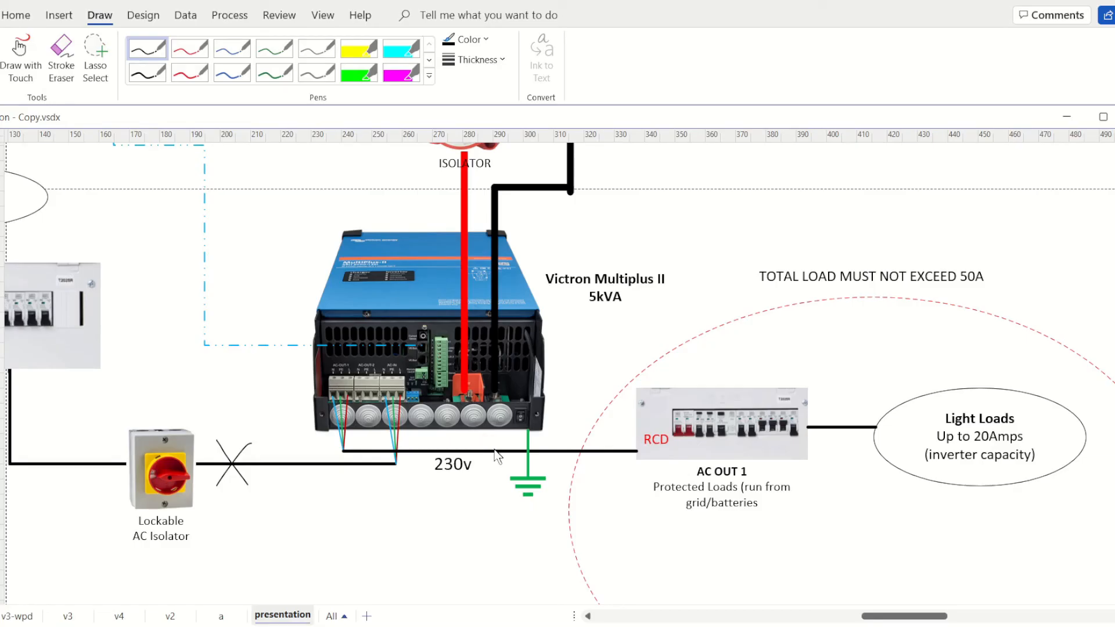
pyautogui.moveTo(358, 534)
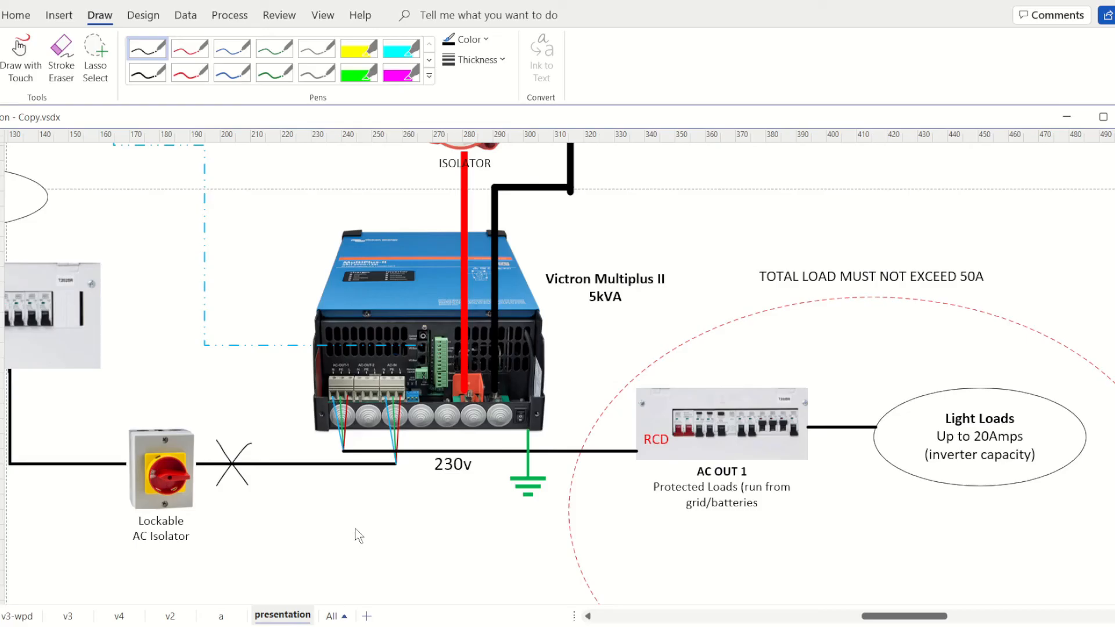
pyautogui.moveTo(610, 463)
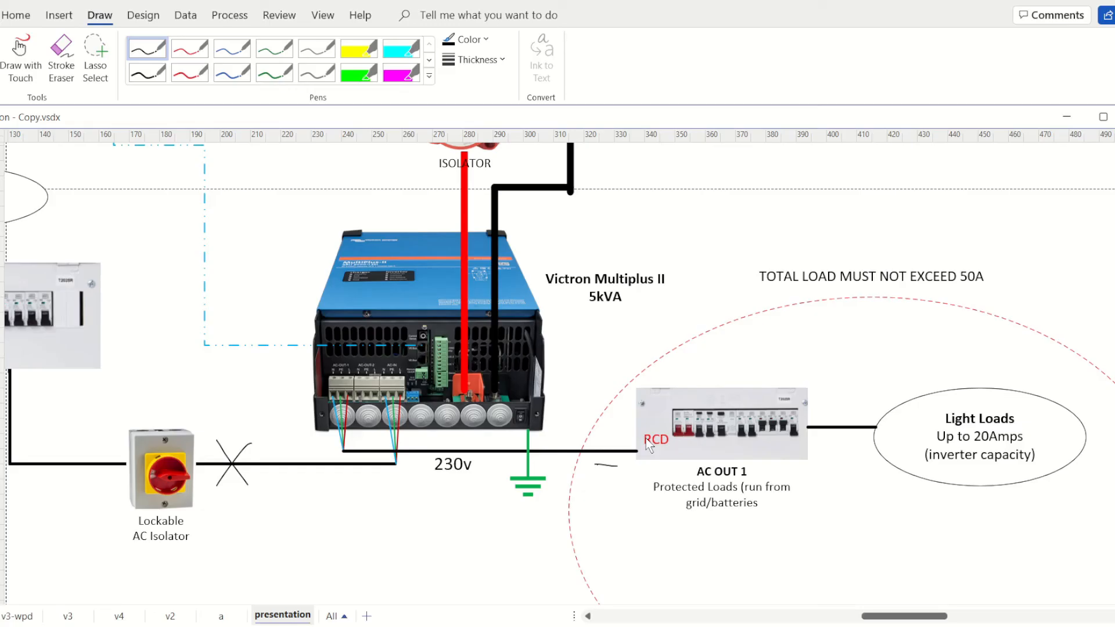
pyautogui.moveTo(466, 451)
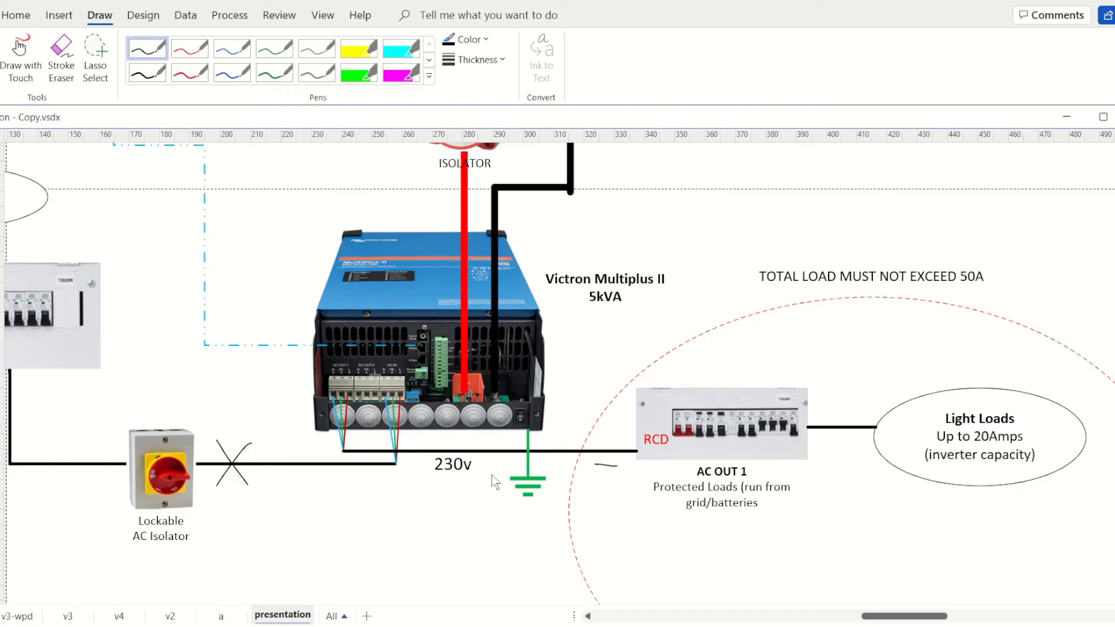
pyautogui.moveTo(686, 416)
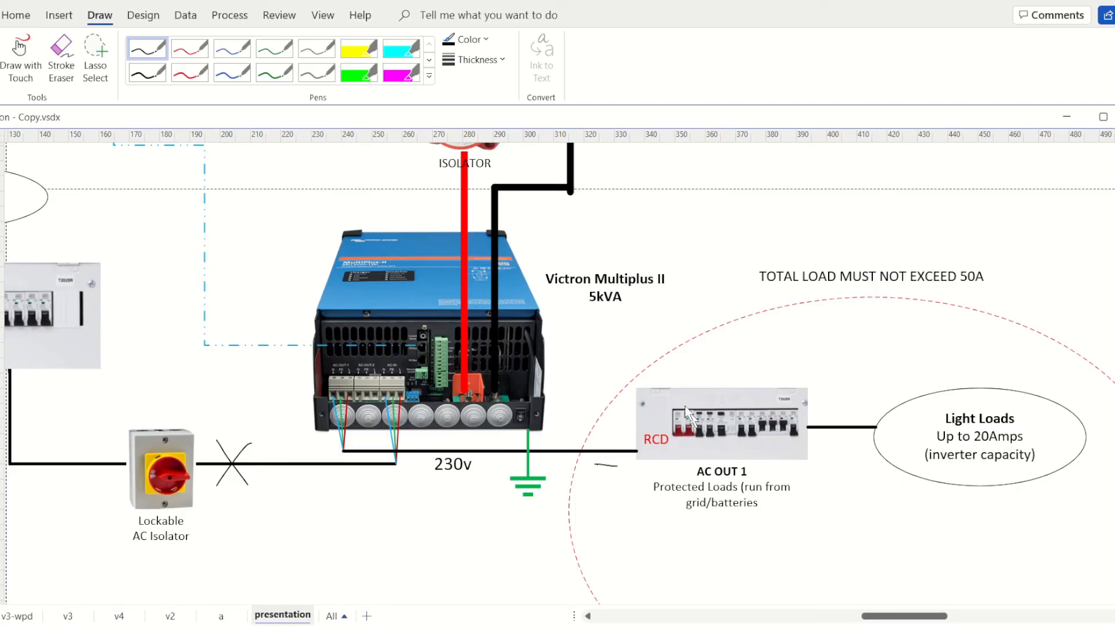
pyautogui.moveTo(650, 445)
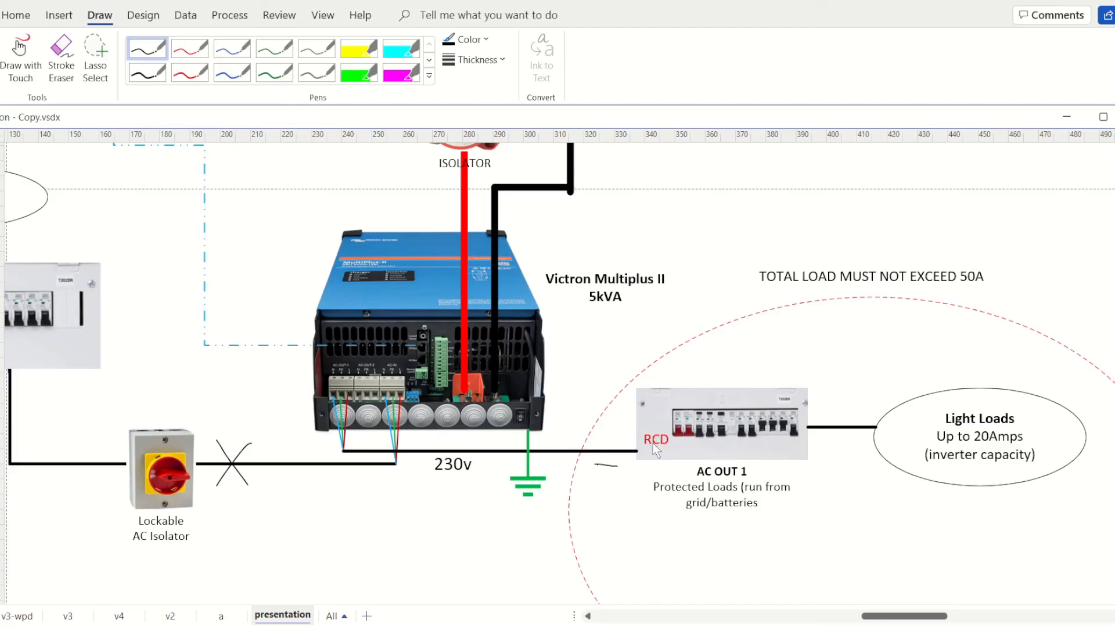
pyautogui.moveTo(474, 461)
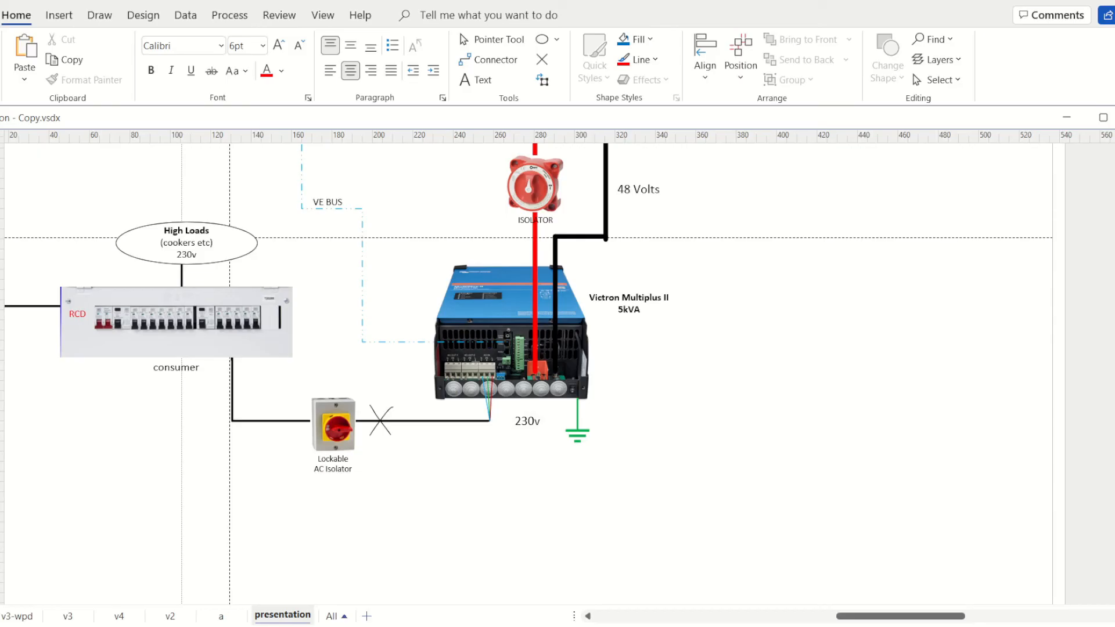
pyautogui.hscroll(-3)
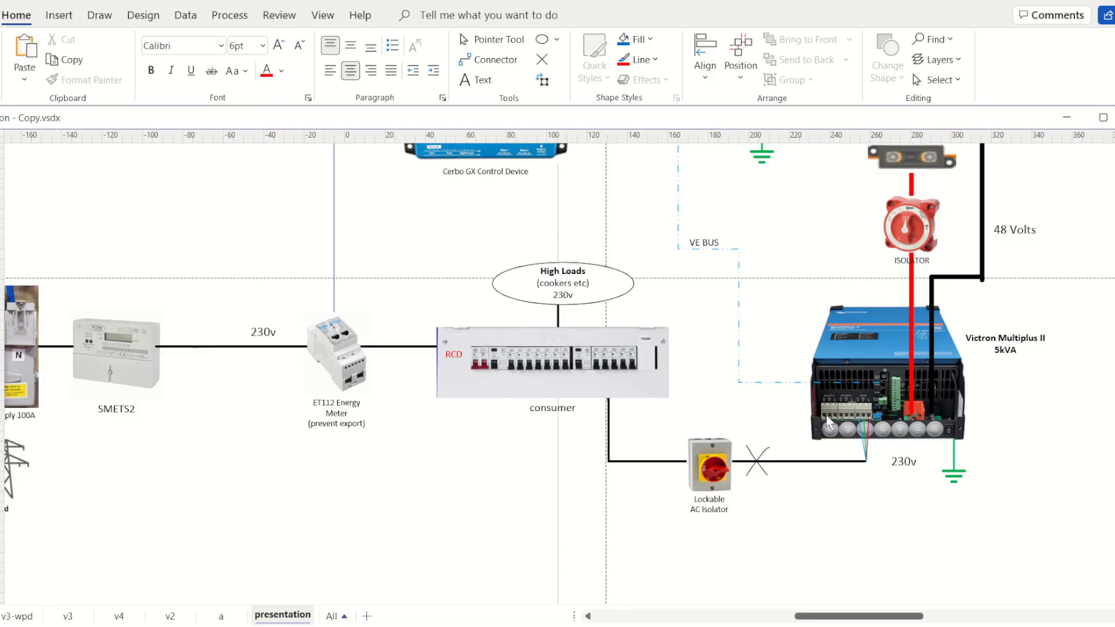
pyautogui.moveTo(906, 368)
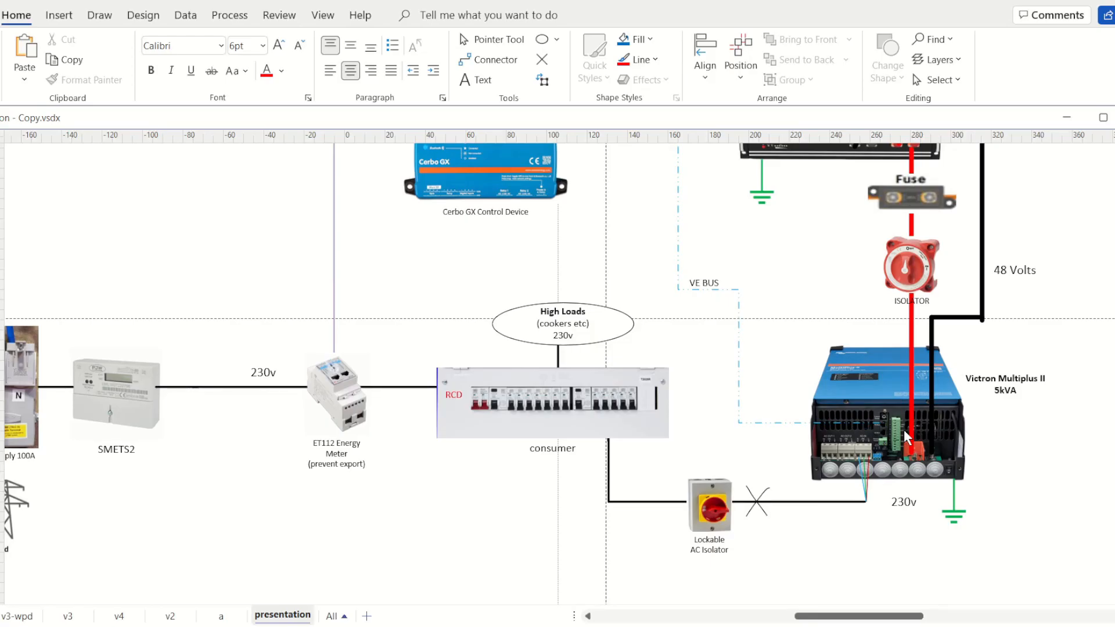
pyautogui.moveTo(791, 509)
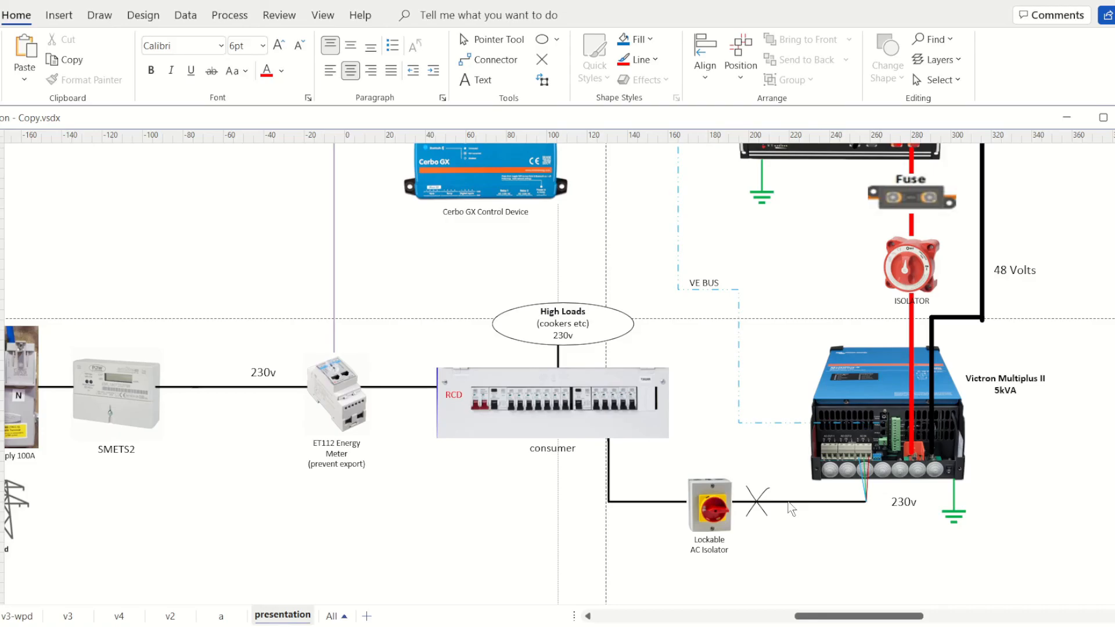
pyautogui.moveTo(860, 504)
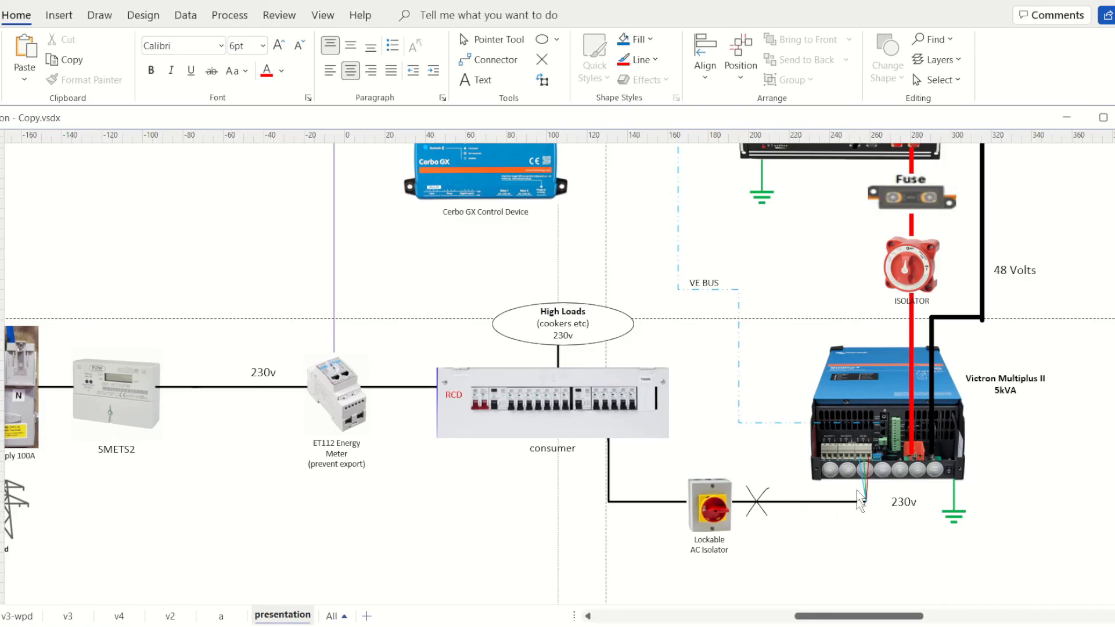
pyautogui.moveTo(601, 319)
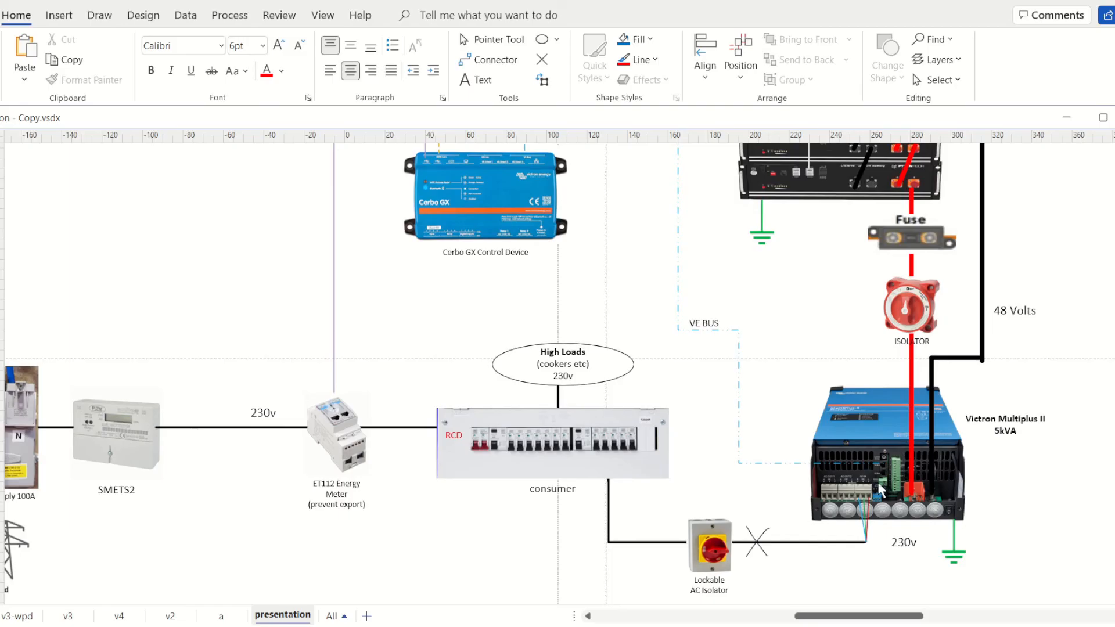
pyautogui.moveTo(538, 390)
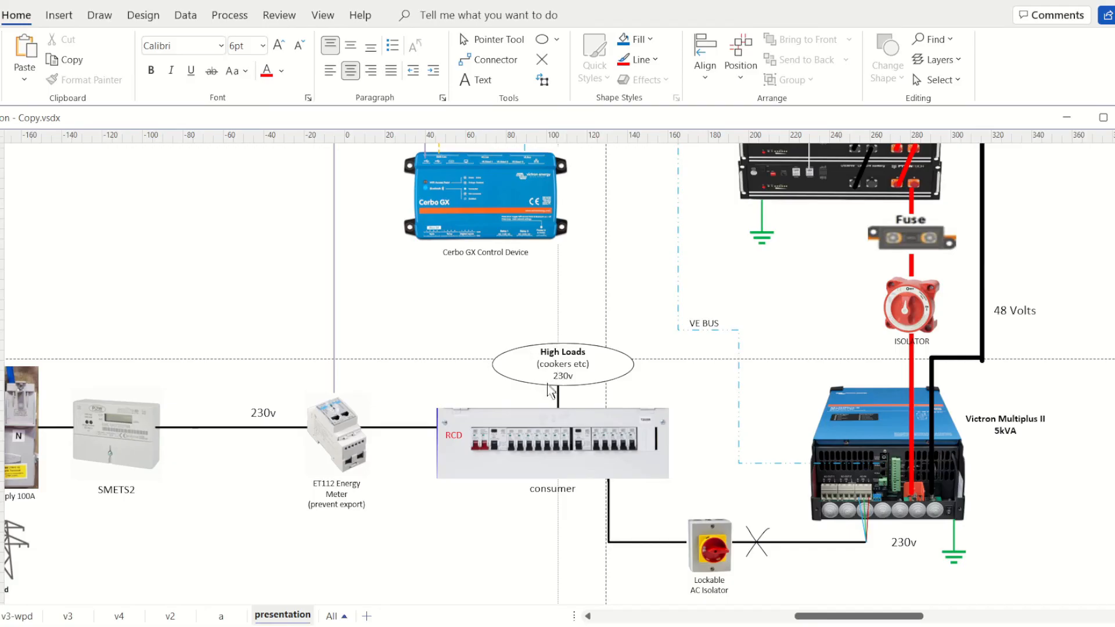
pyautogui.moveTo(529, 387)
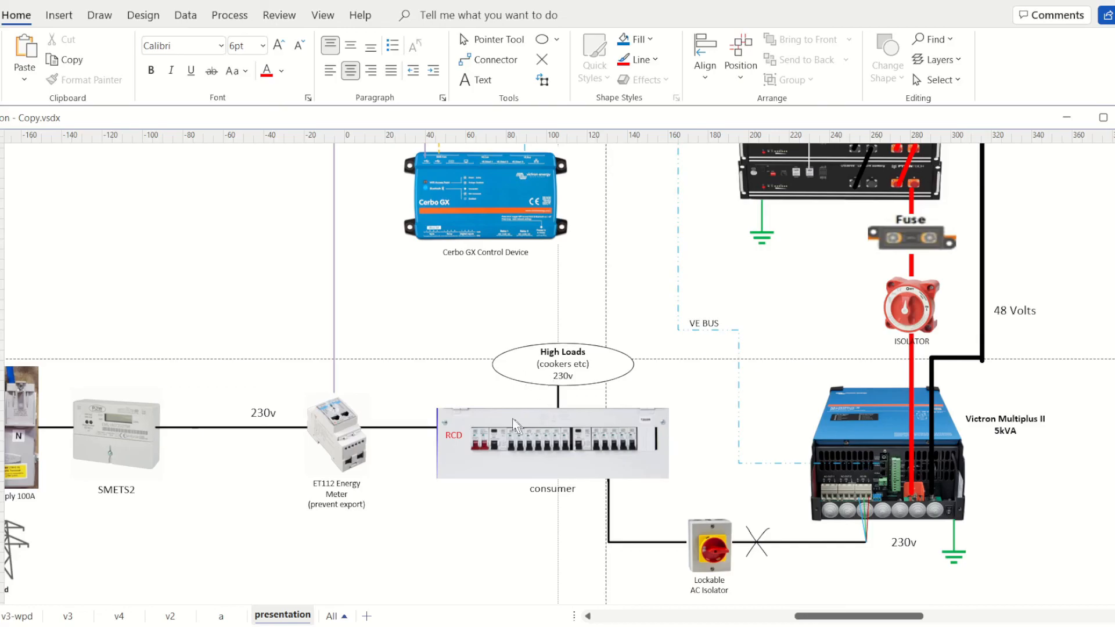
pyautogui.moveTo(595, 446)
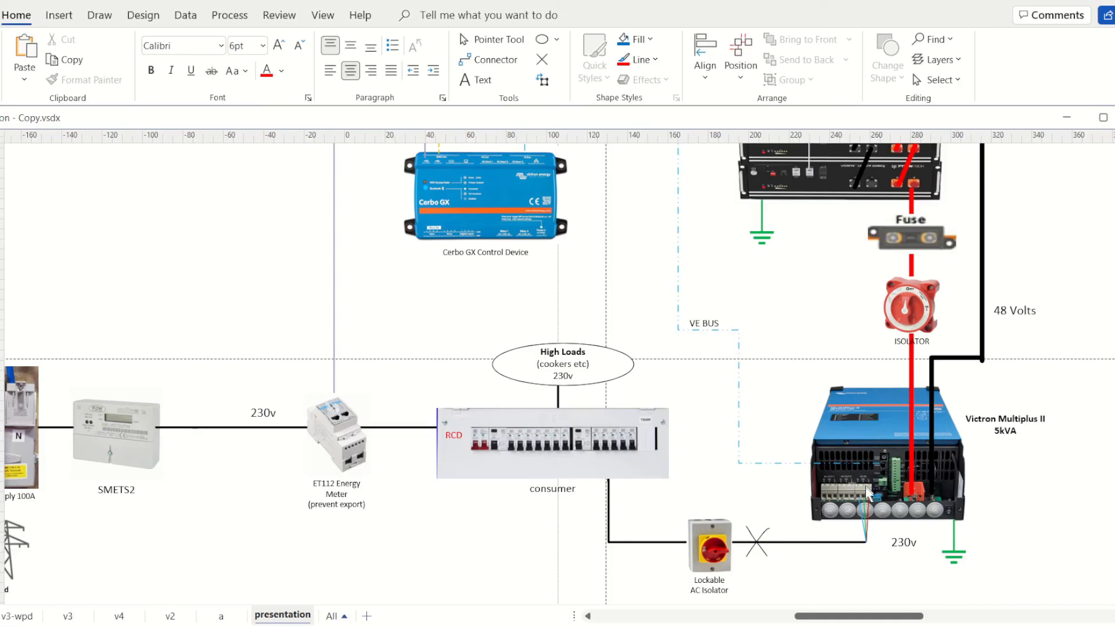
pyautogui.moveTo(842, 542)
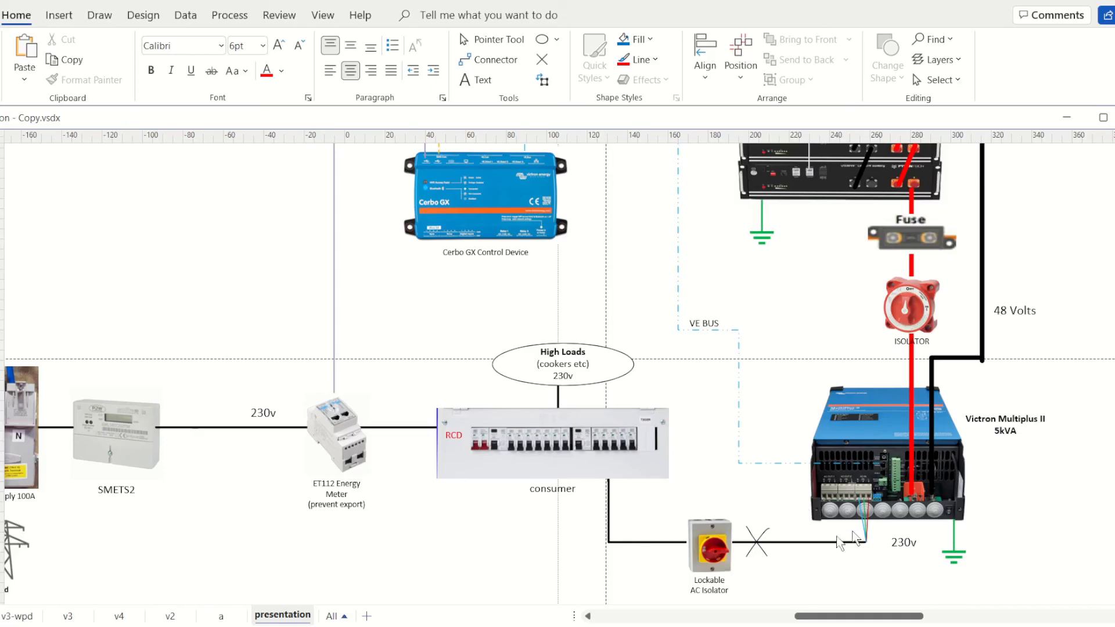
pyautogui.moveTo(599, 494)
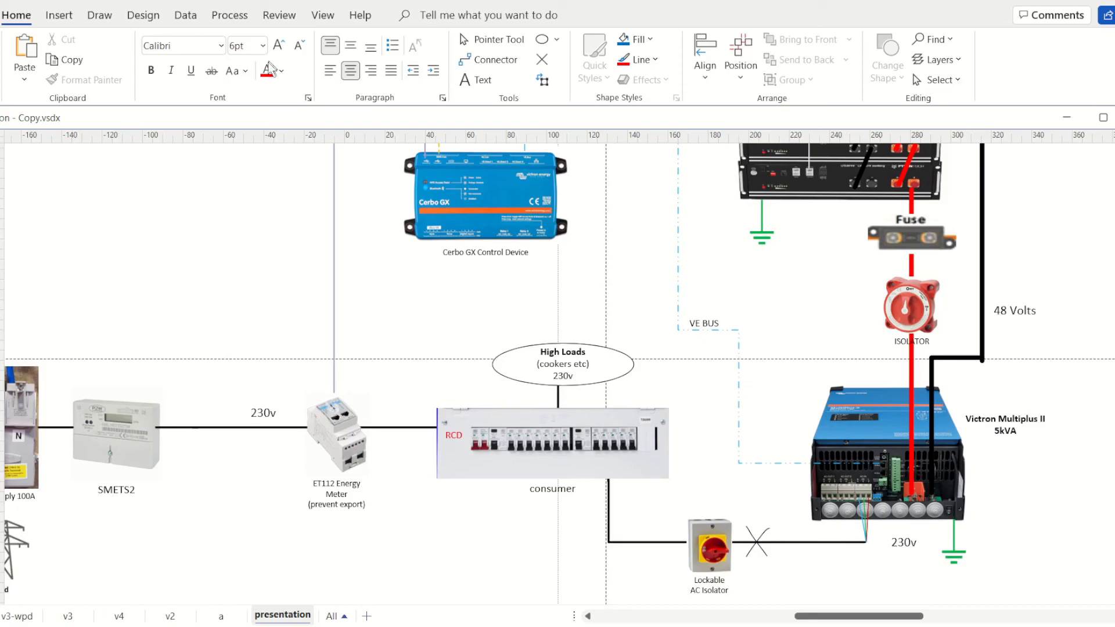
# Draw a red ink line from below the consumer unit, under the lockable AC isolator
pyautogui.click(99, 15)
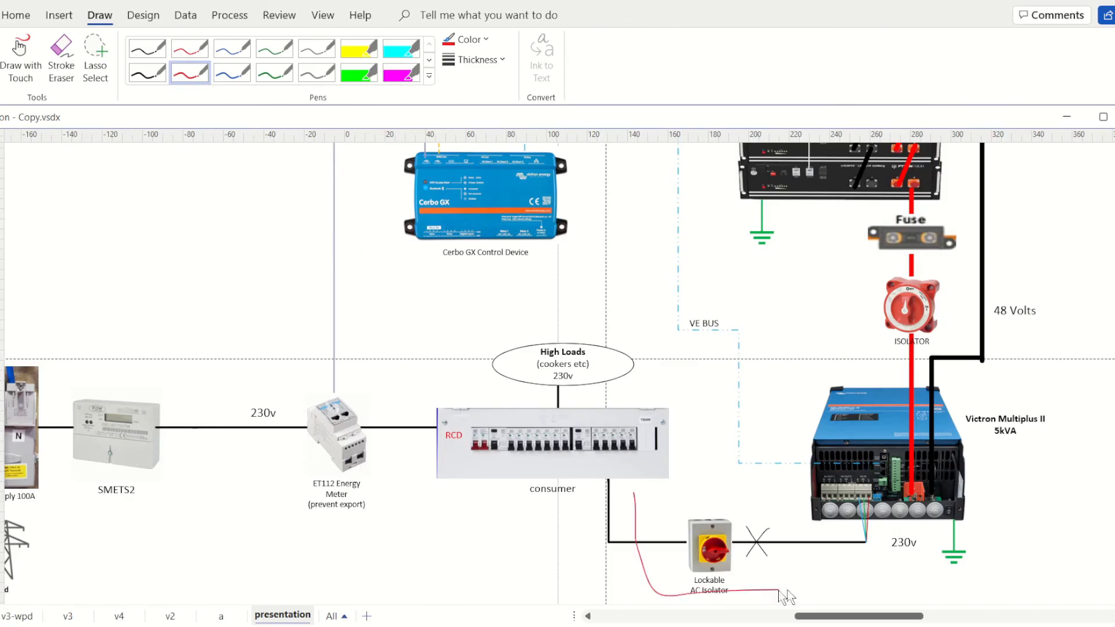
pyautogui.moveTo(782, 593); pyautogui.dragTo(857, 579)
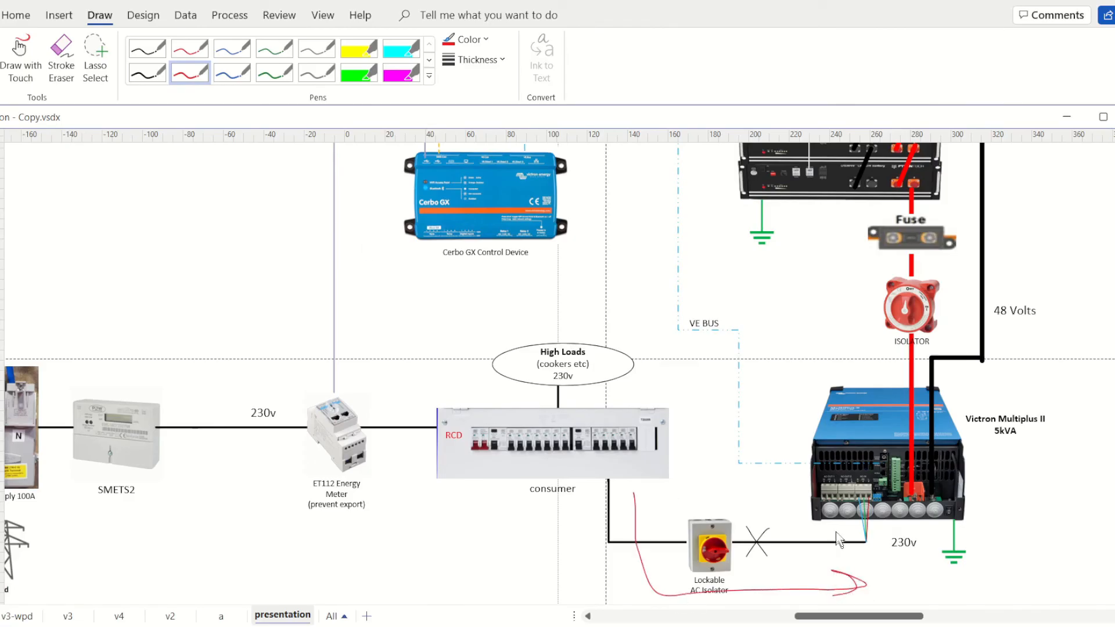